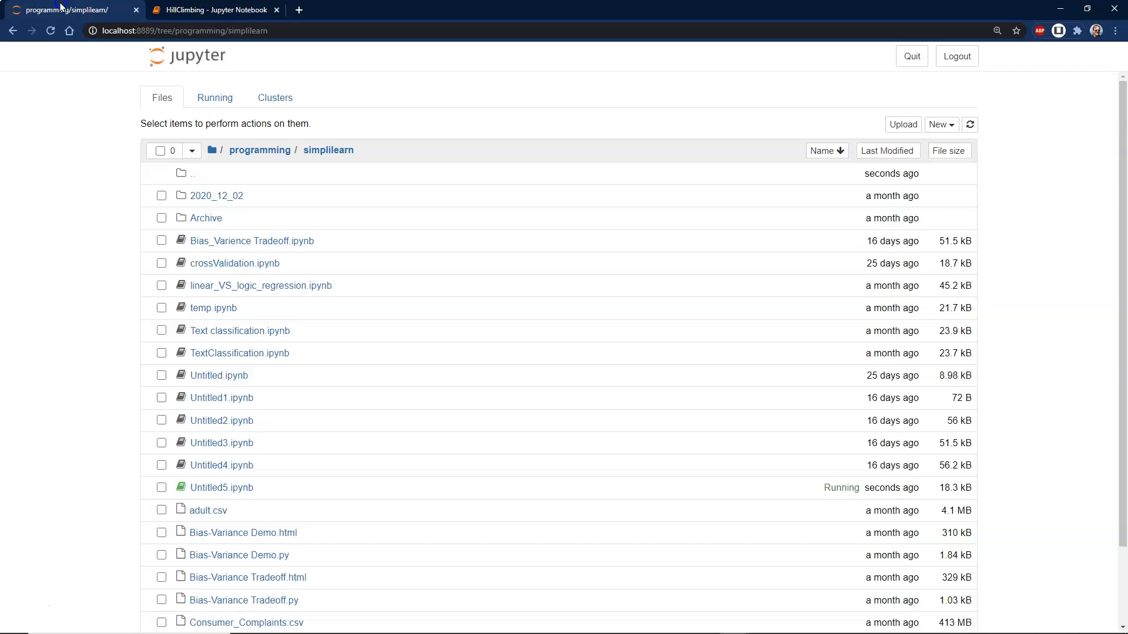
Step: Switch from the file tree to the HillClimbing notebook with its empty code cell
click(940, 125)
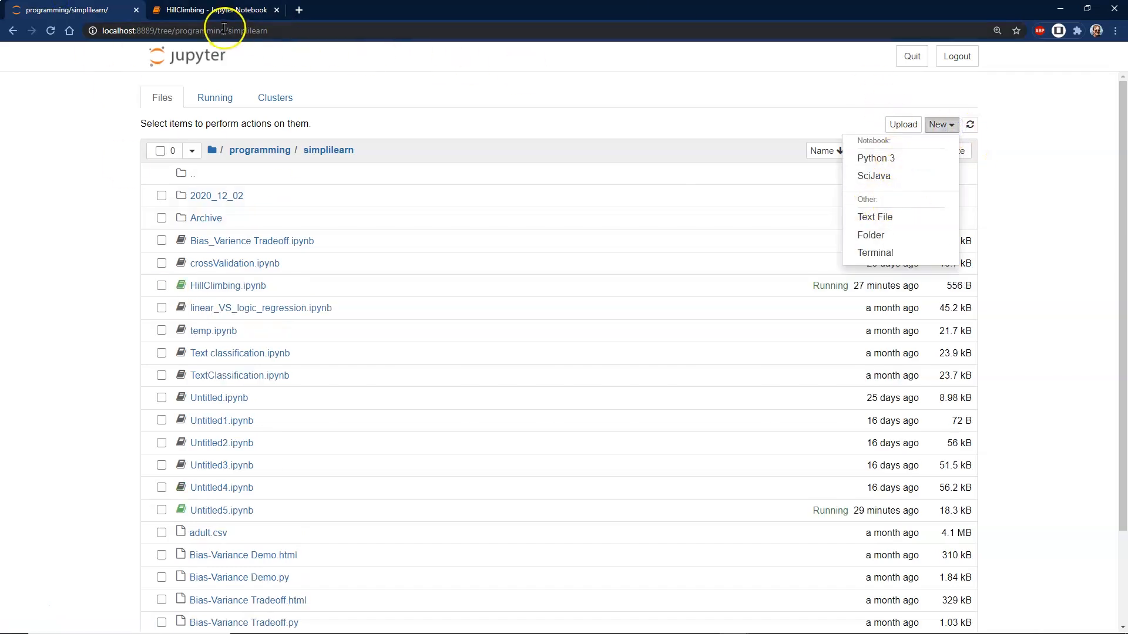
click(217, 10)
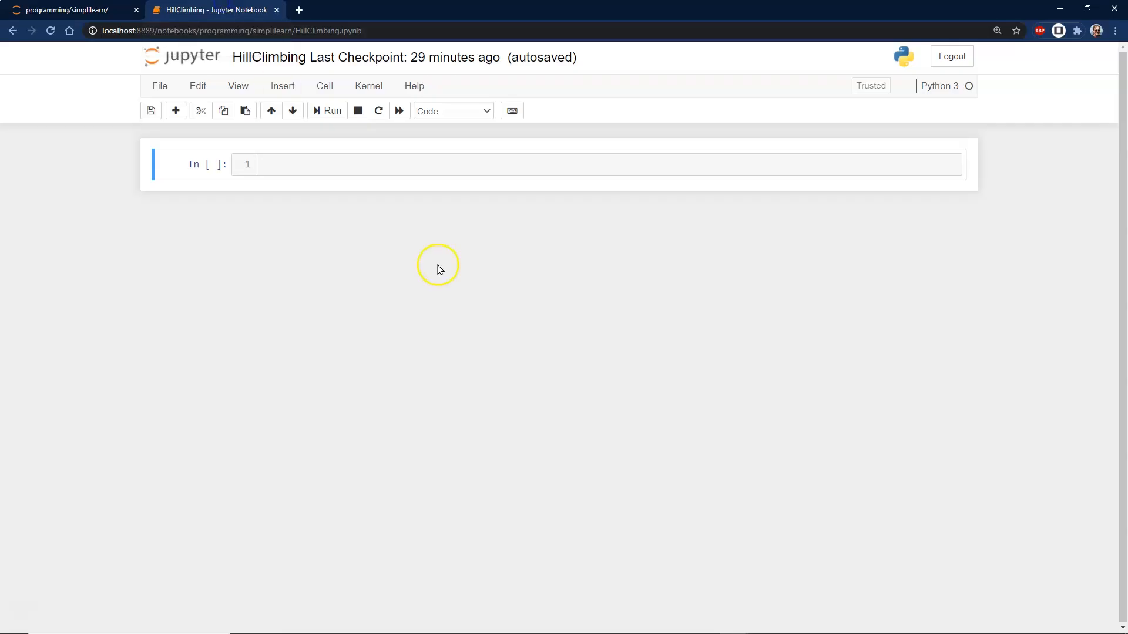
Step: Write 'import random' and 'import string' in the first cell and run it
click(283, 168)
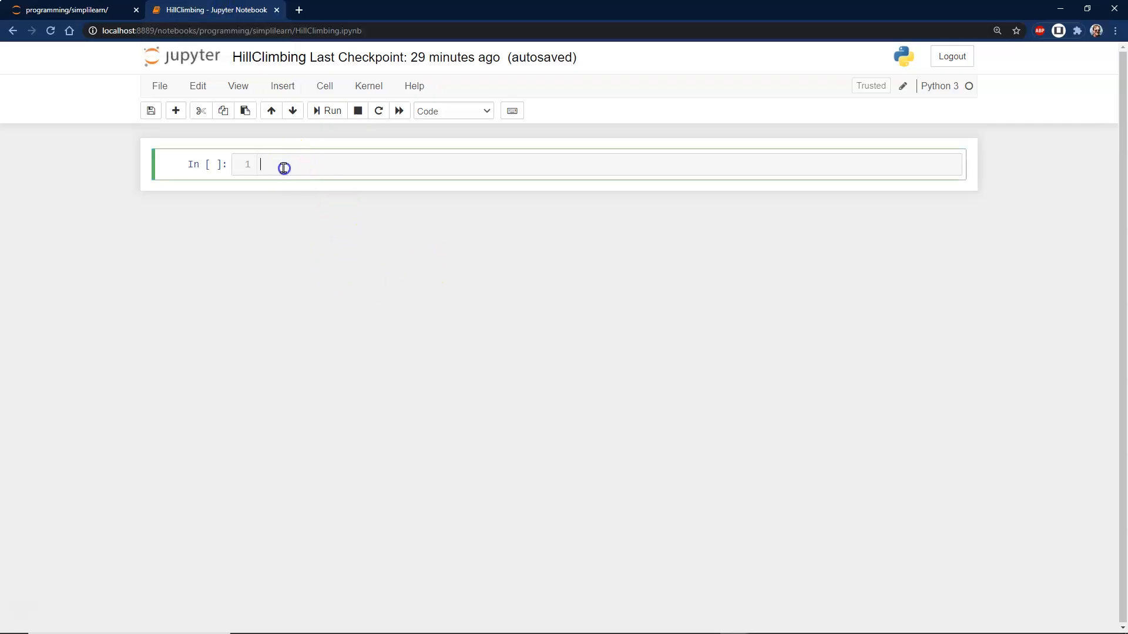
mouse_move(249, 241)
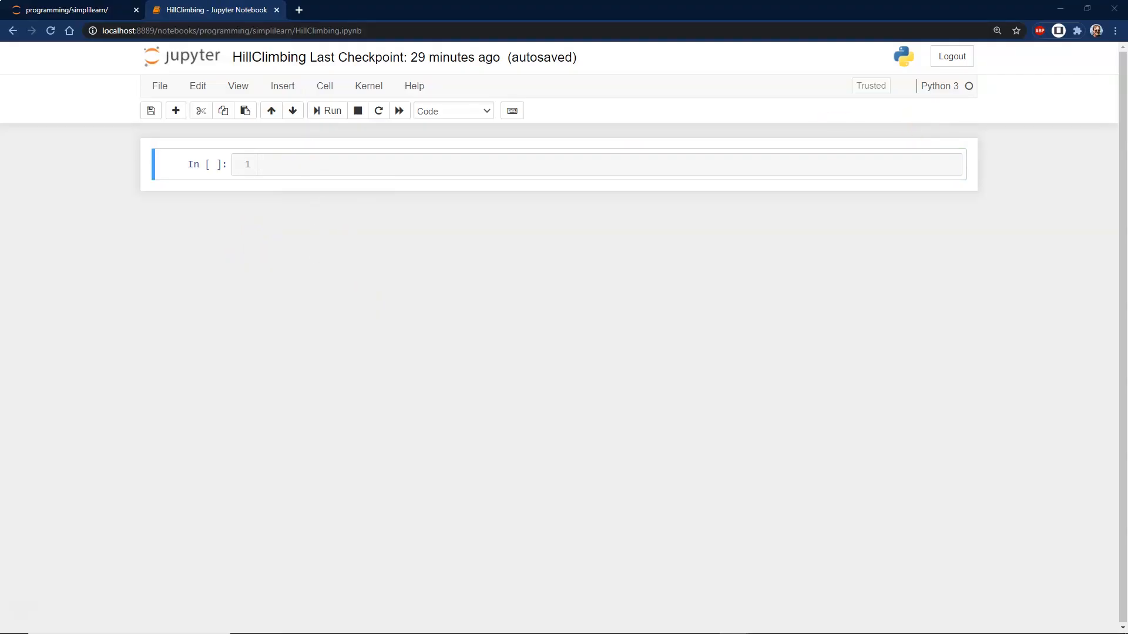
mouse_move(839, 236)
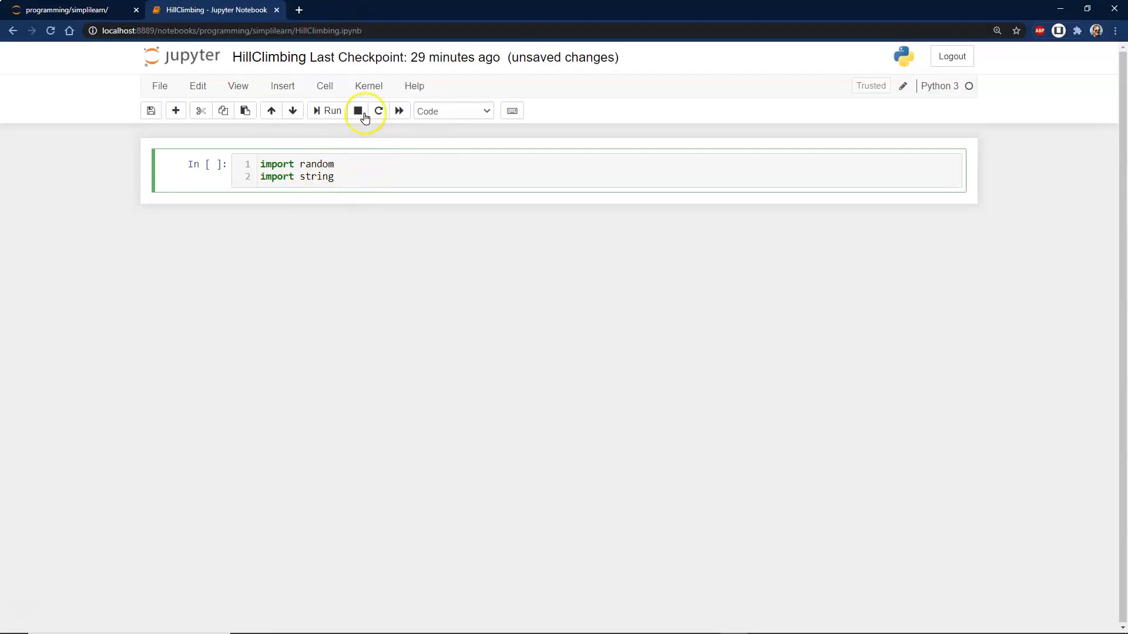
click(325, 111)
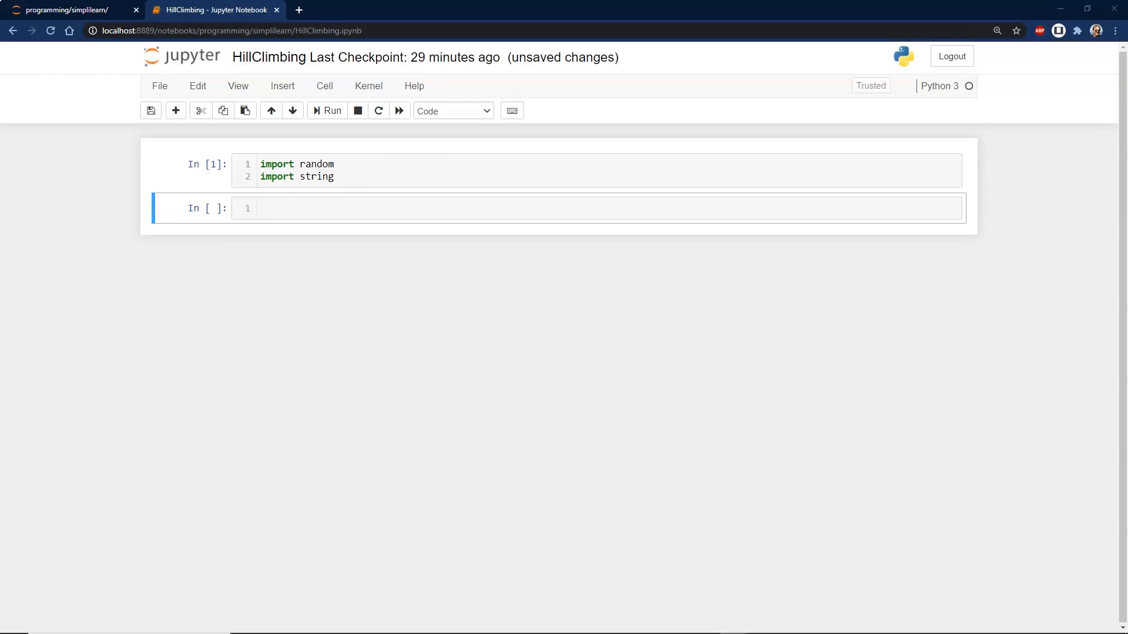
mouse_move(620, 241)
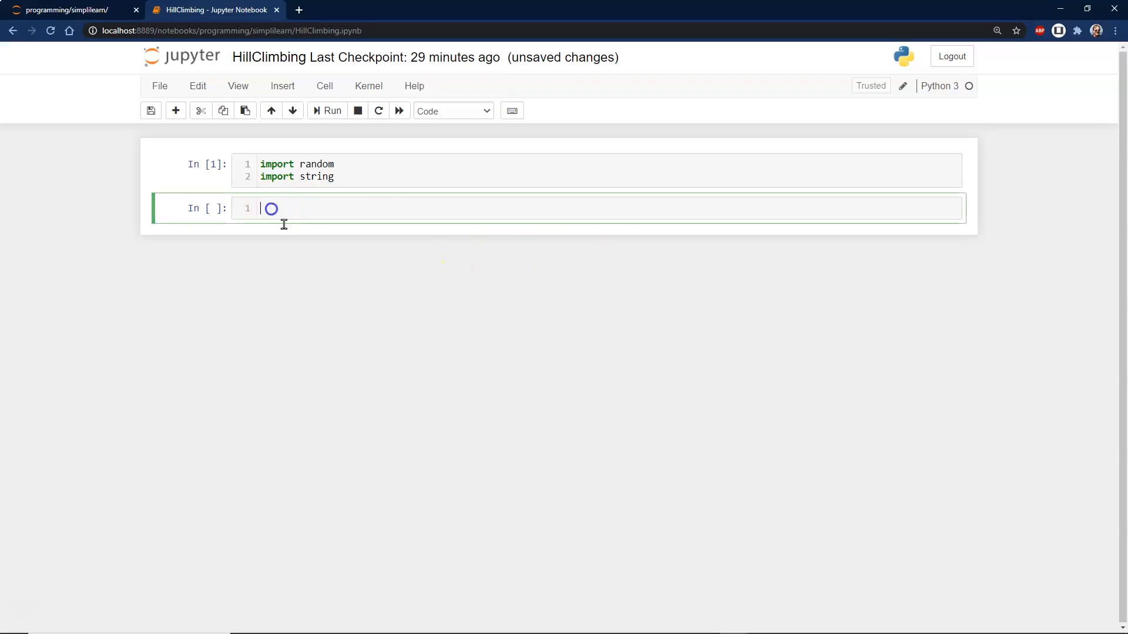
Step: Write the commented generate_random_solution function taking an answer parameter
text(# This function returns a random solution)
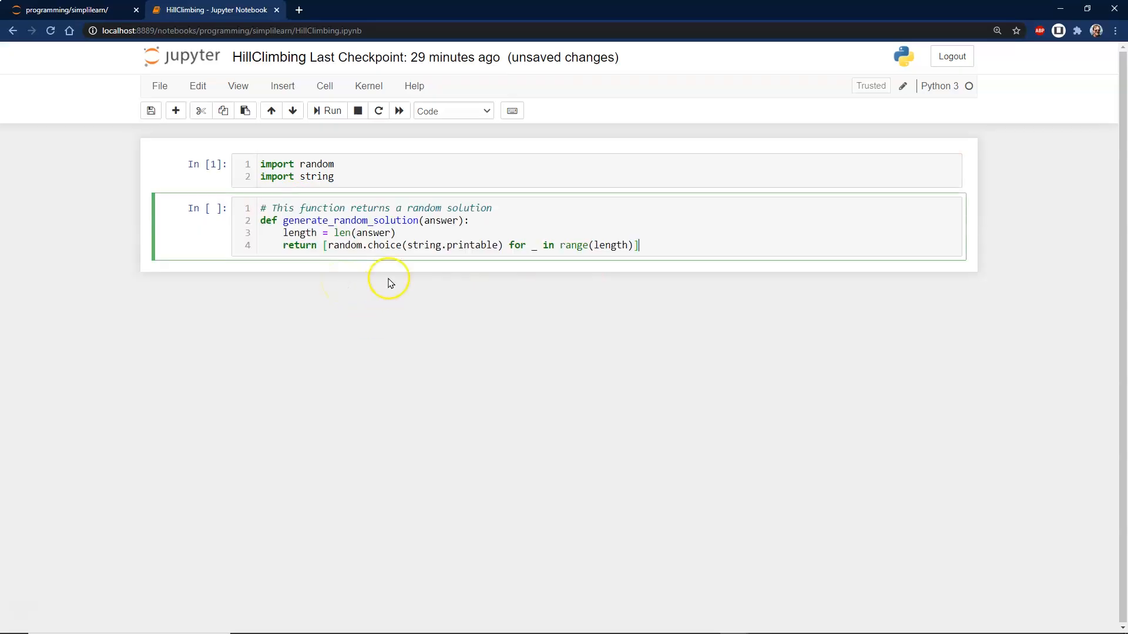
double_click(439, 221)
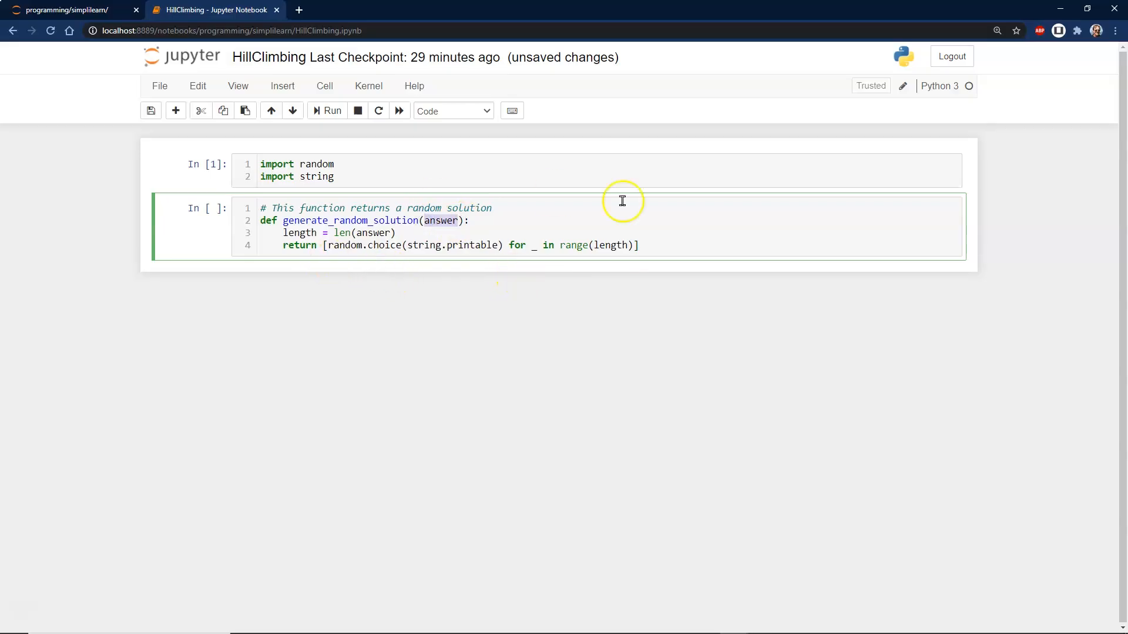
click(685, 236)
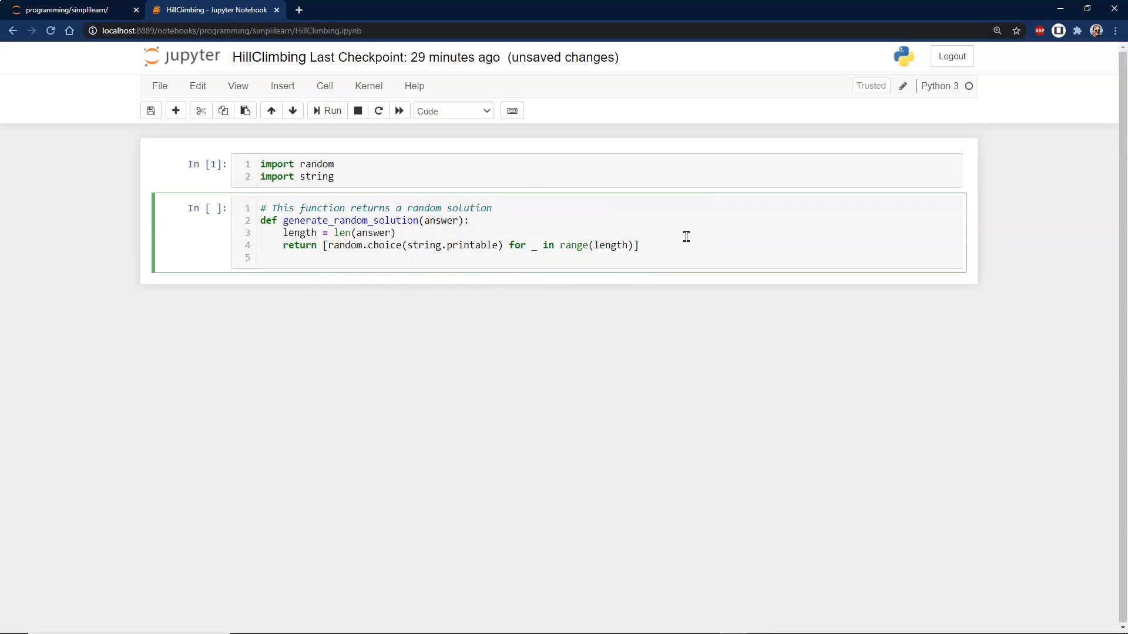
Step: Add print(generate_random_solution("Hello World!")) and run the cell to show random characters
text(print())
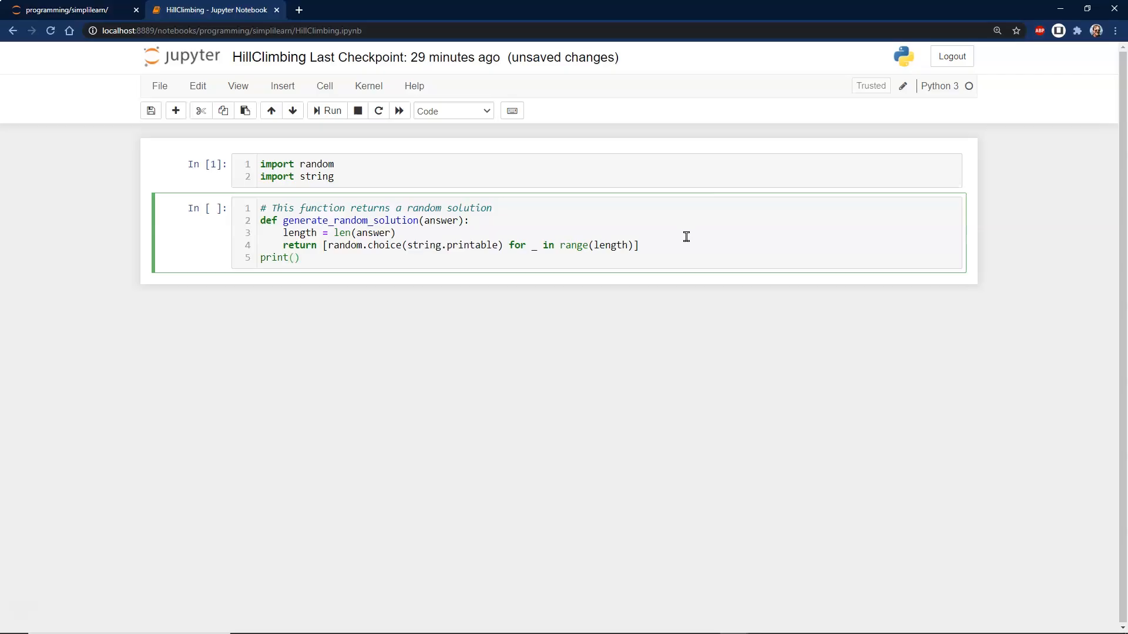
click(293, 257)
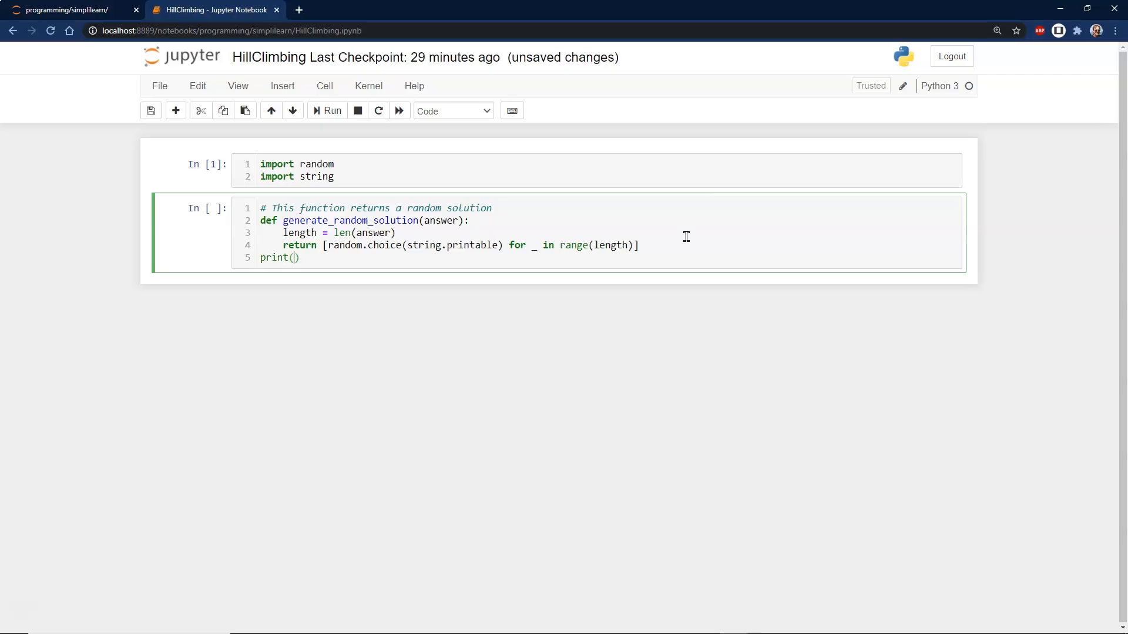
text(generate_)
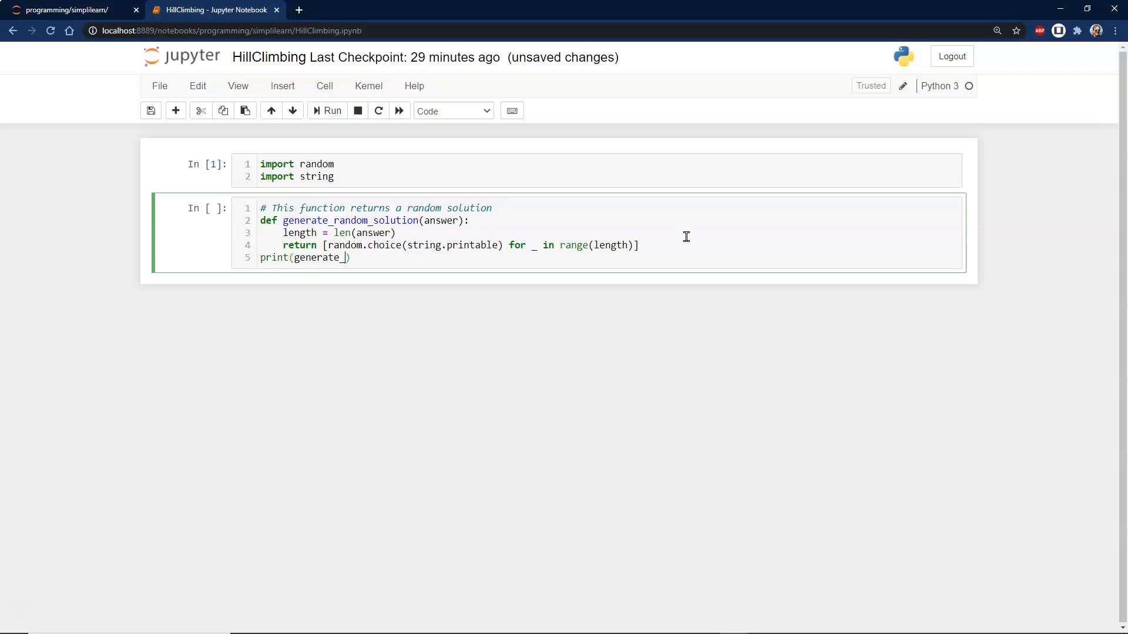
text(random_so)
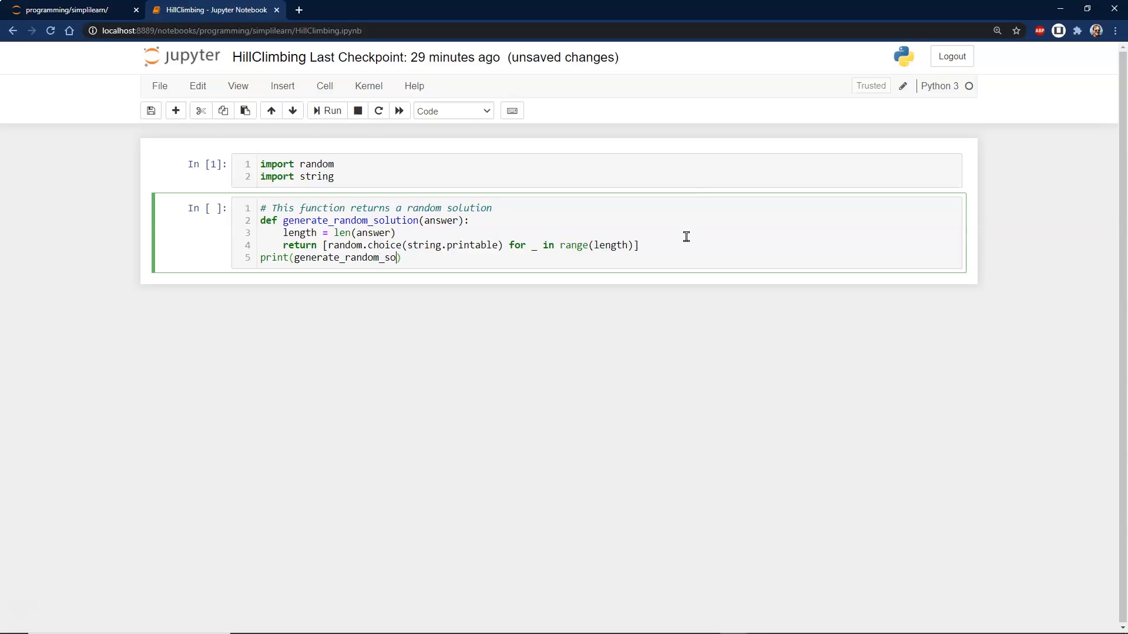
text(lution)
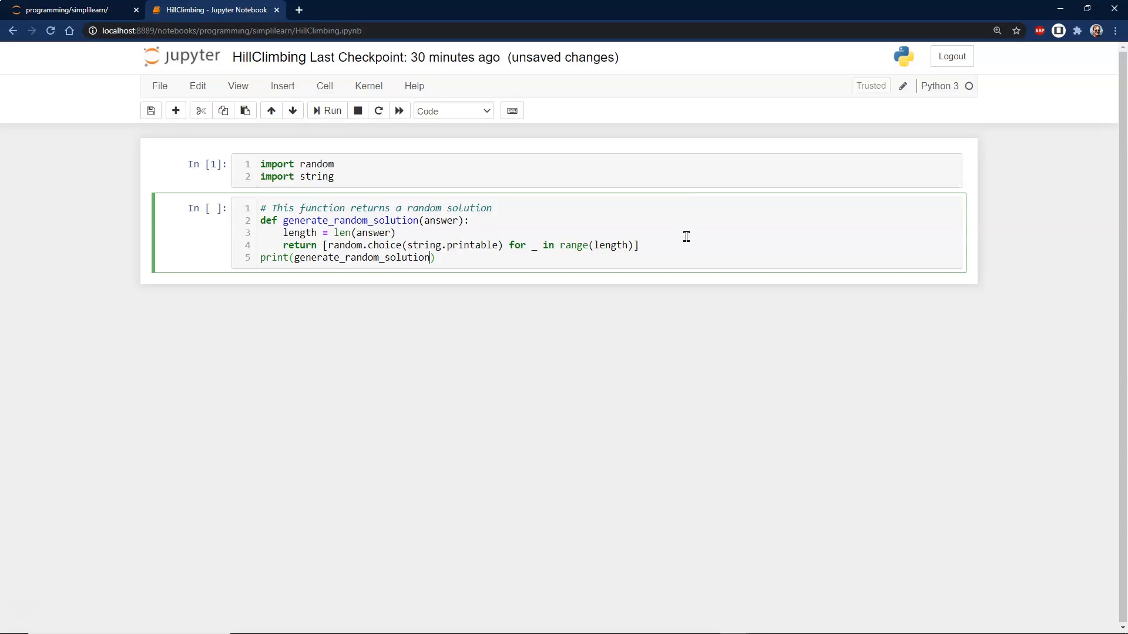
text(())
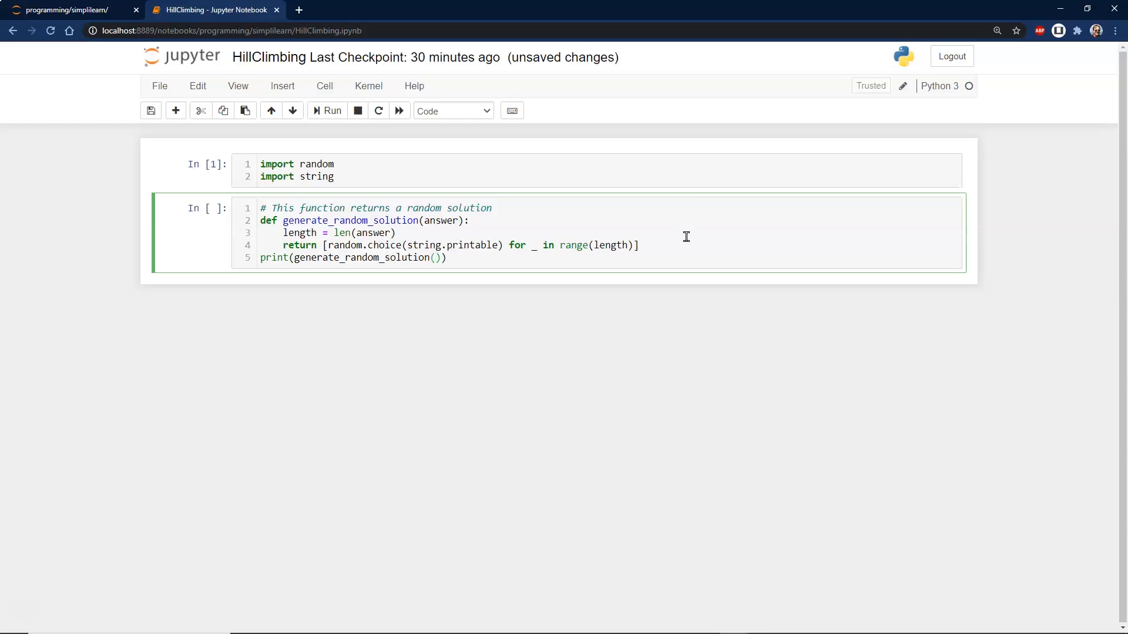
text("hell")
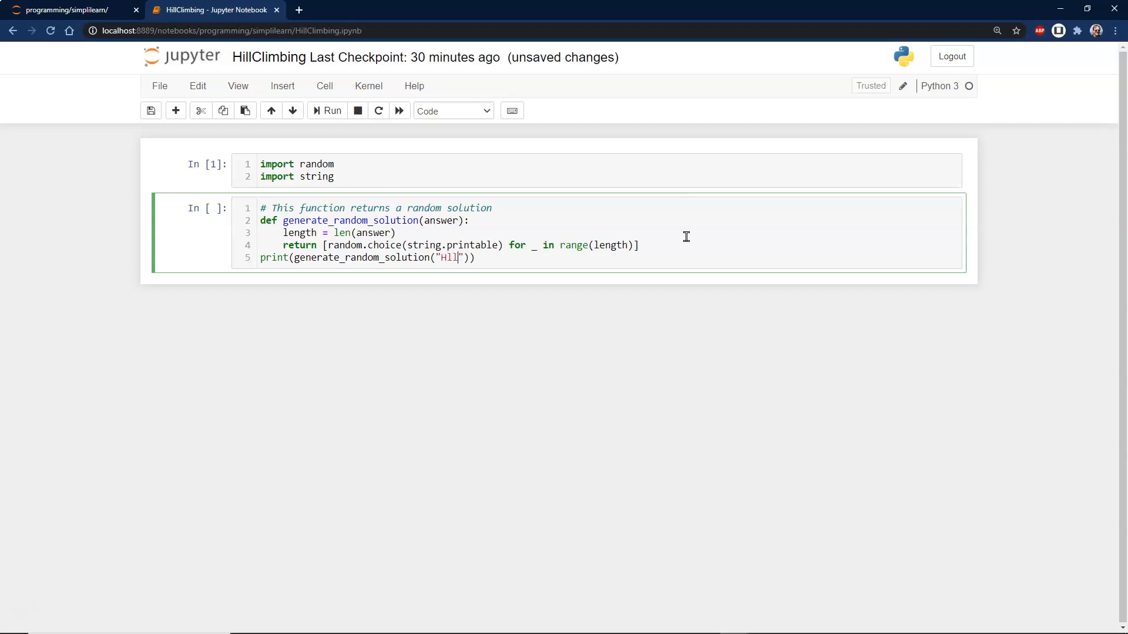
text(ello World!)
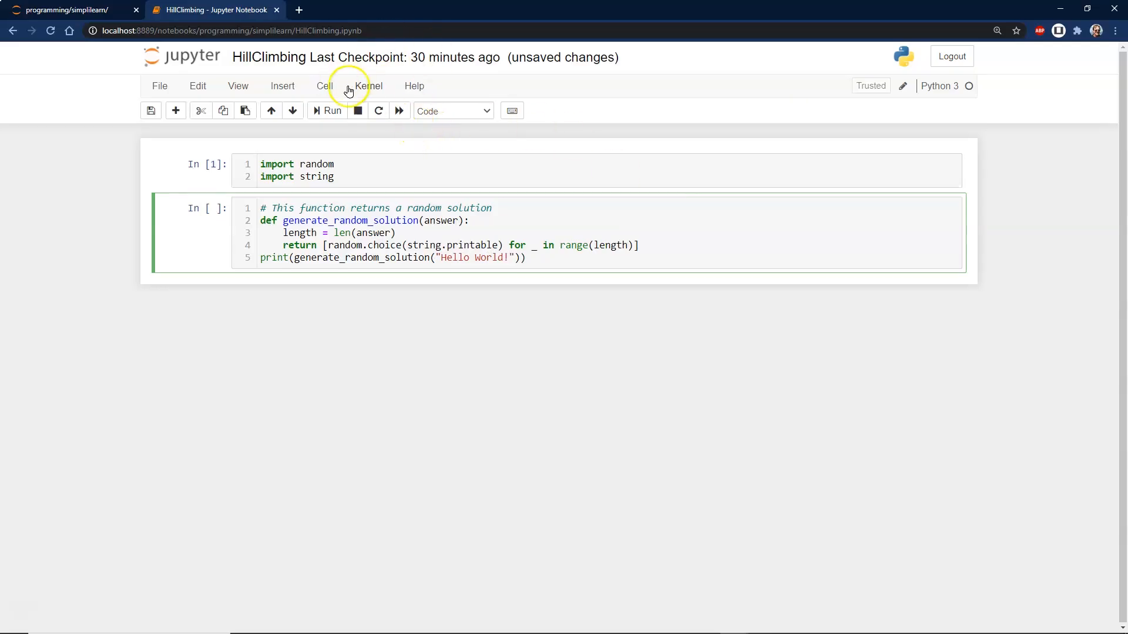
click(331, 110)
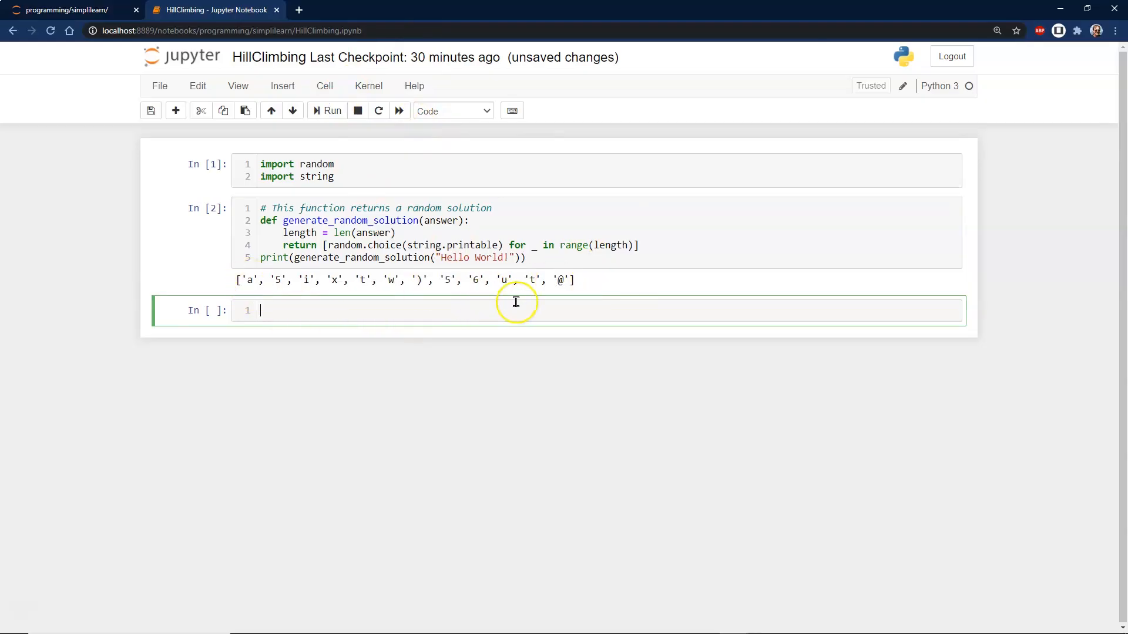
mouse_move(430, 339)
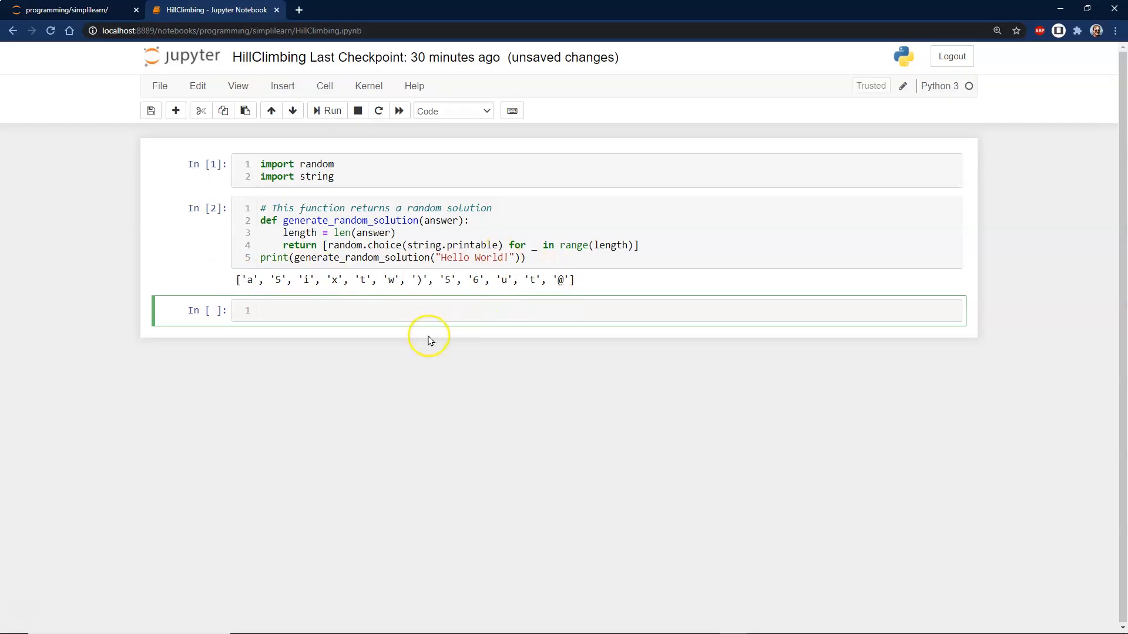
Step: Write the evaluate function with print(evaluate(solution, answer)) and run it to score 400
click(310, 310)
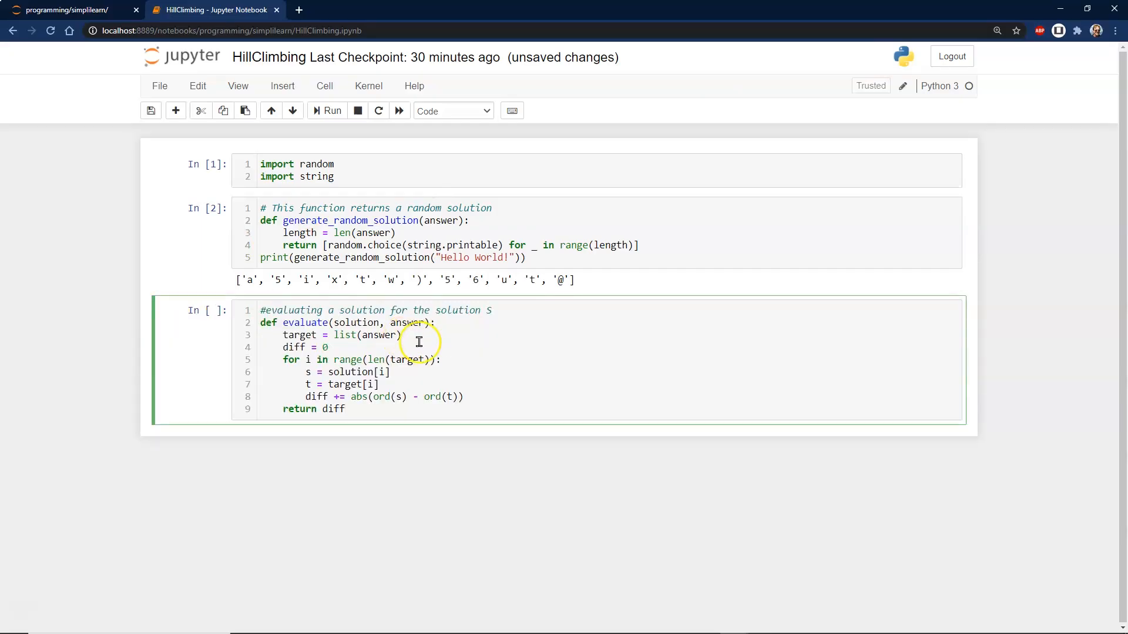
mouse_move(426, 349)
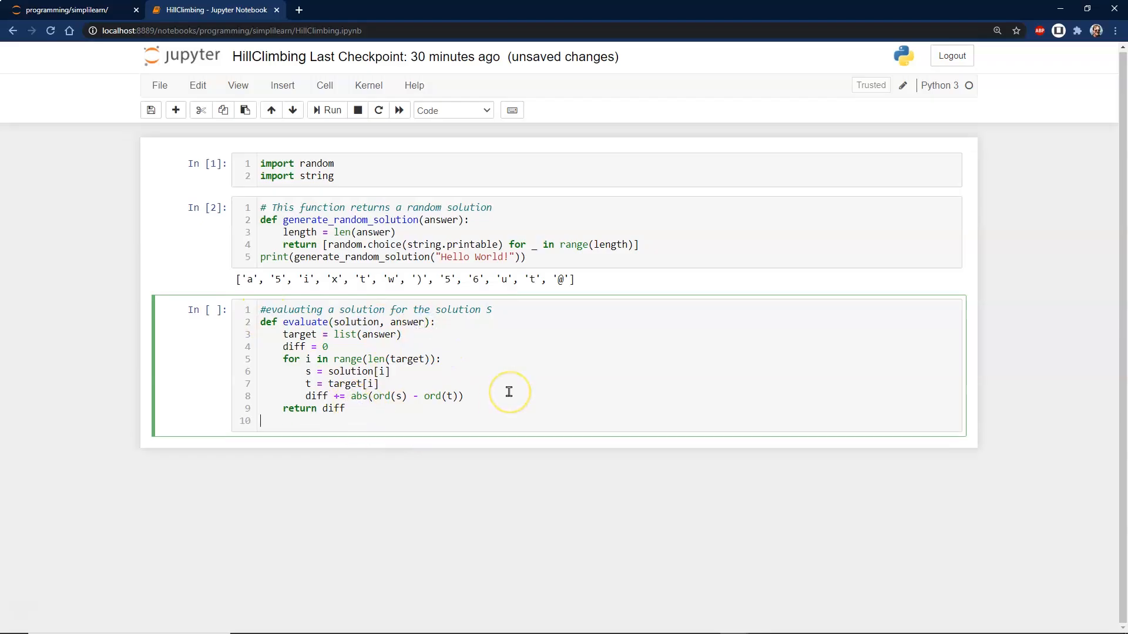
text(print)
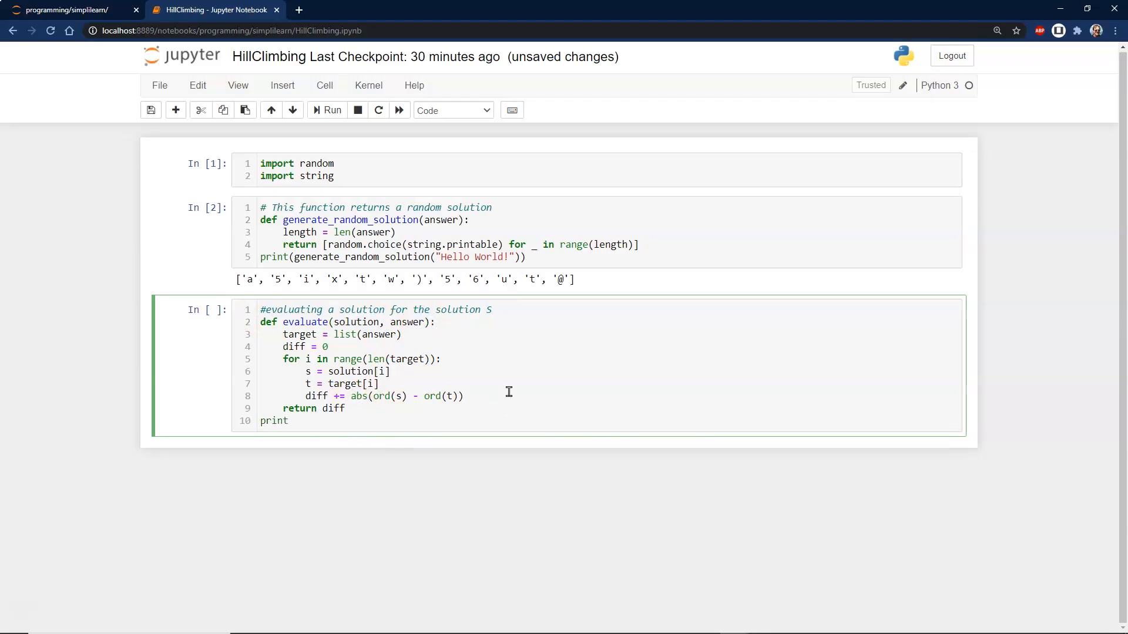
text(())
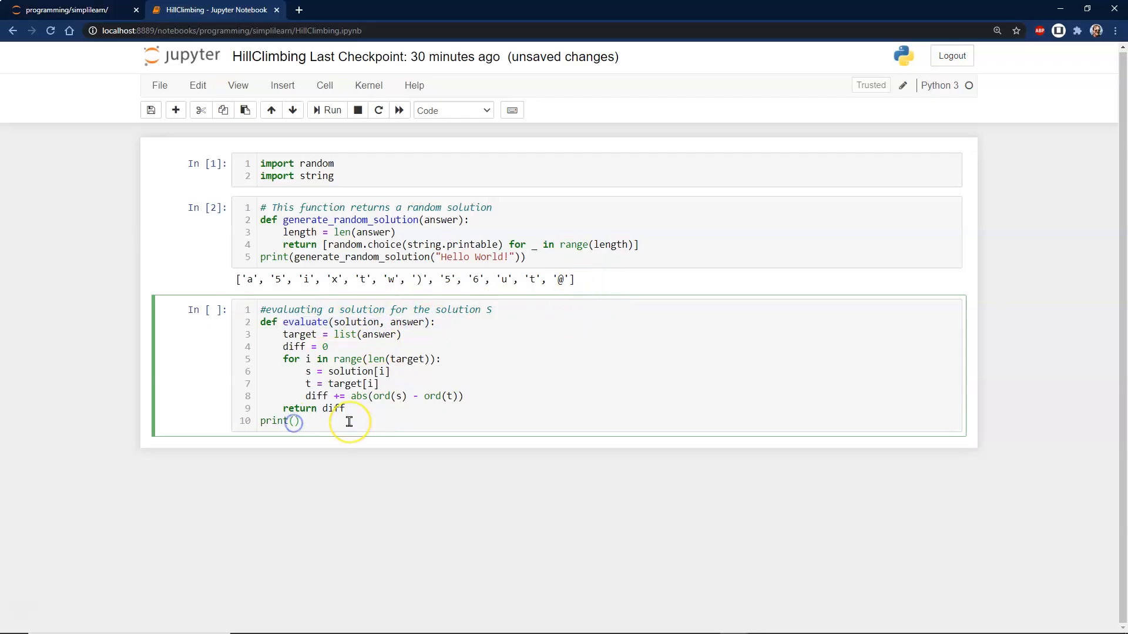
text(evaluate(solution, answer))
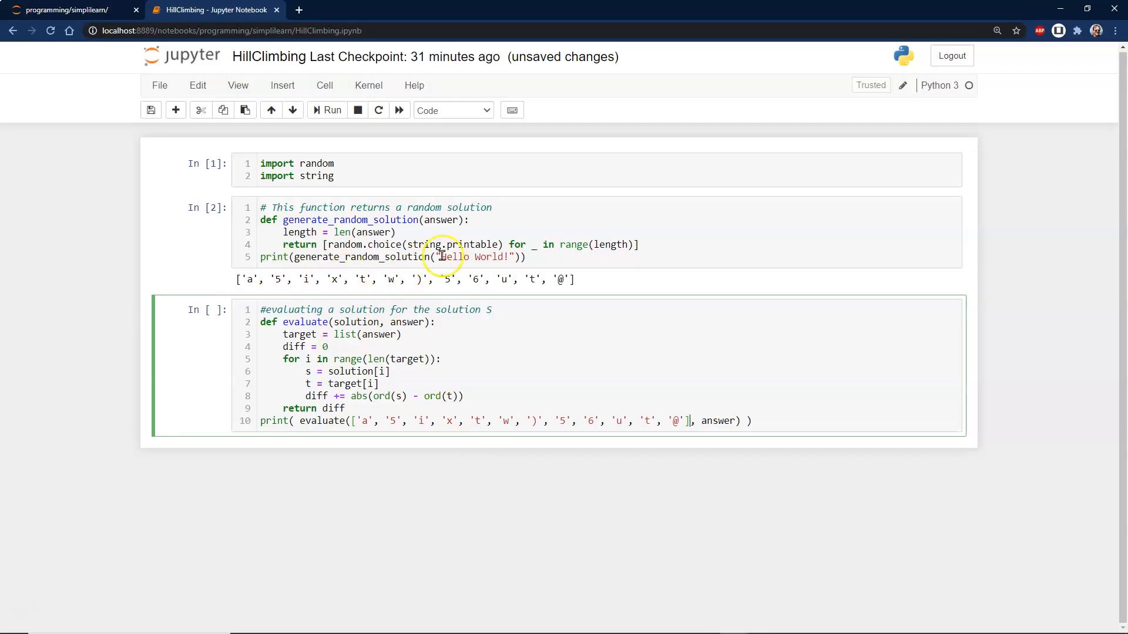
double_click(474, 257)
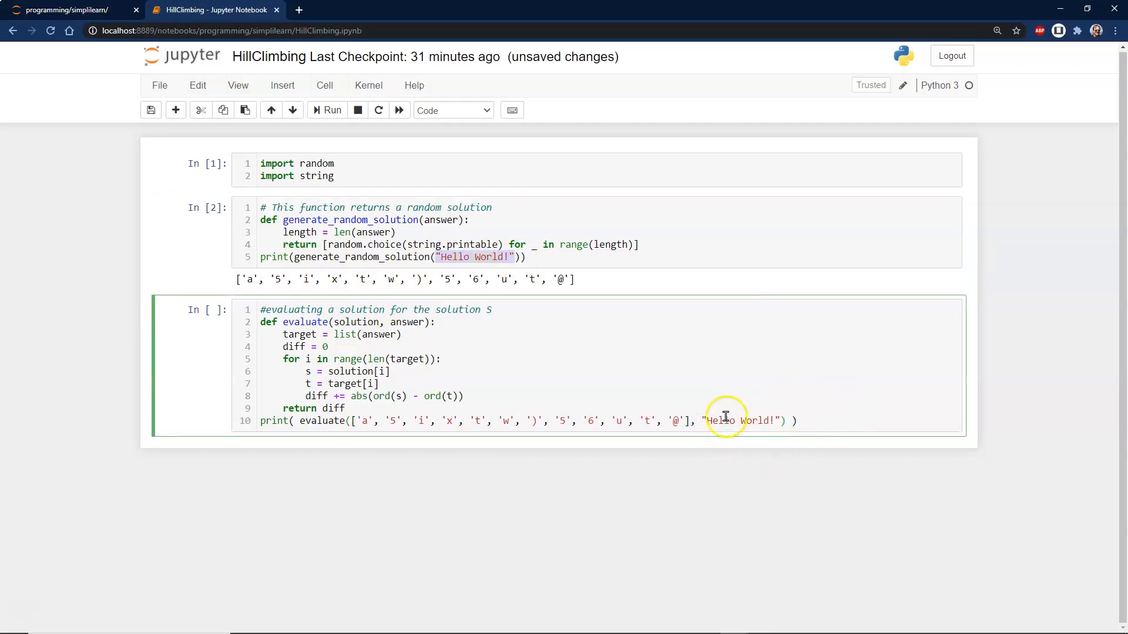
click(329, 110)
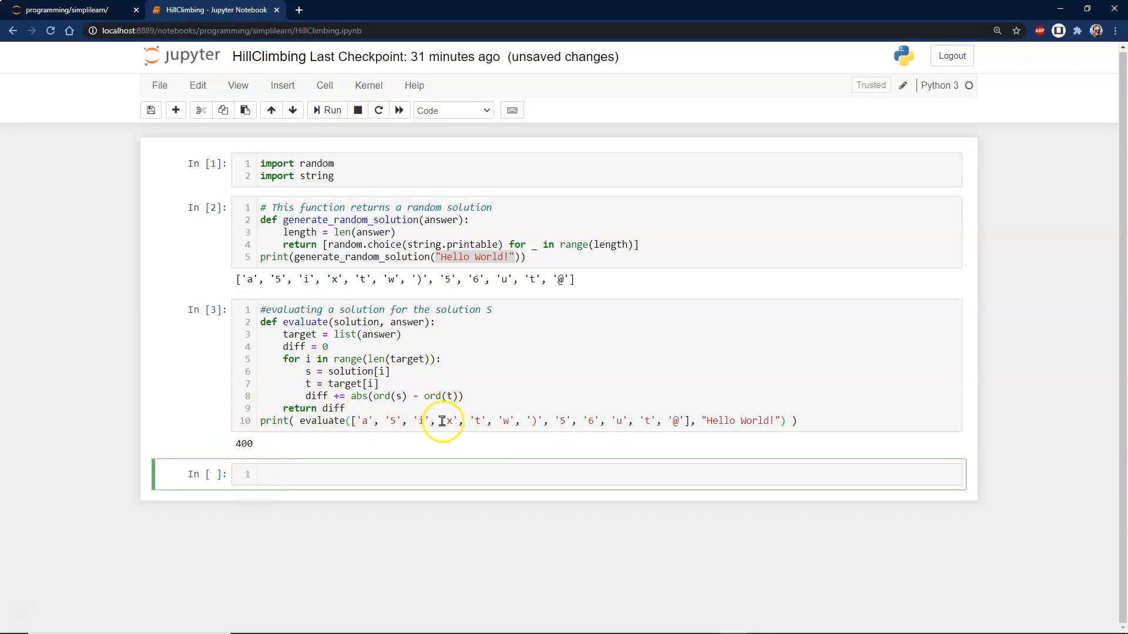
mouse_move(346, 329)
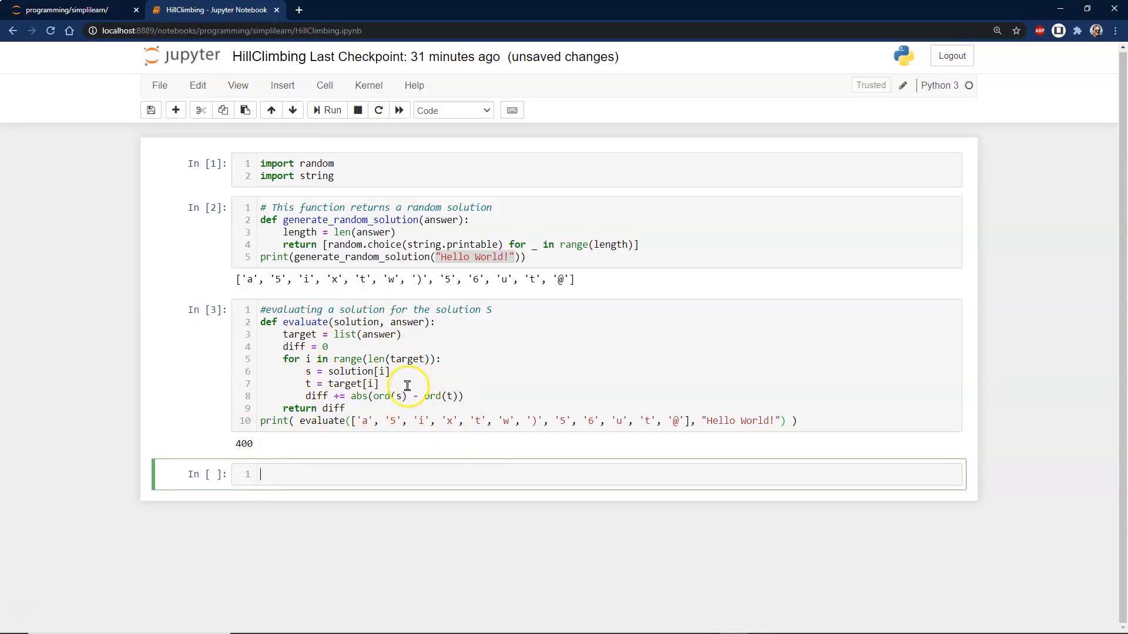
mouse_move(463, 396)
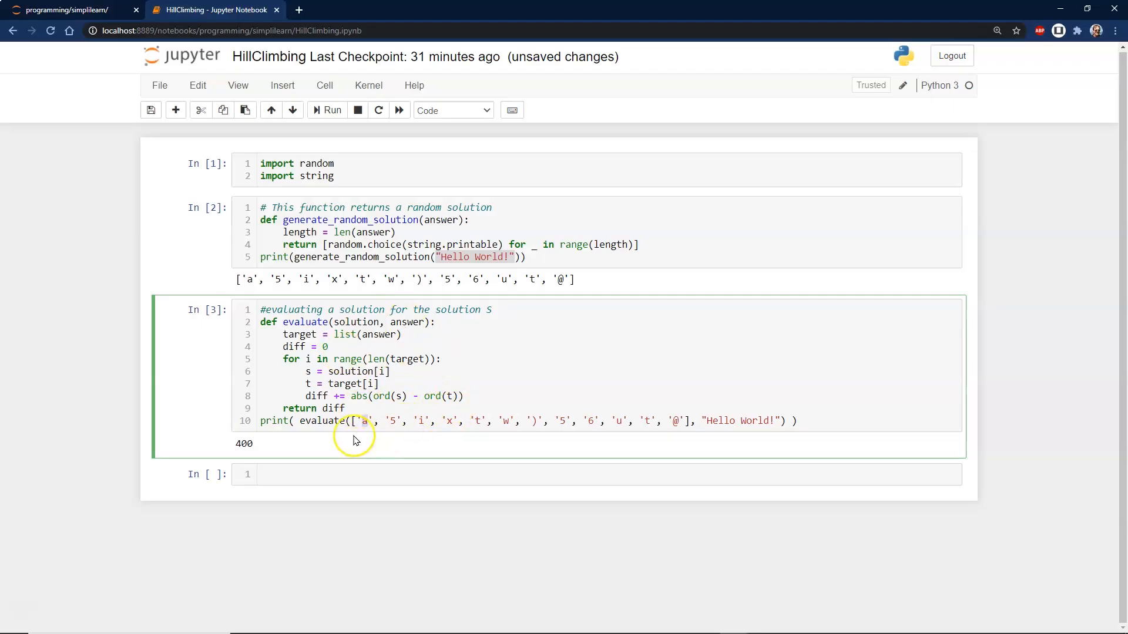
mouse_move(473, 424)
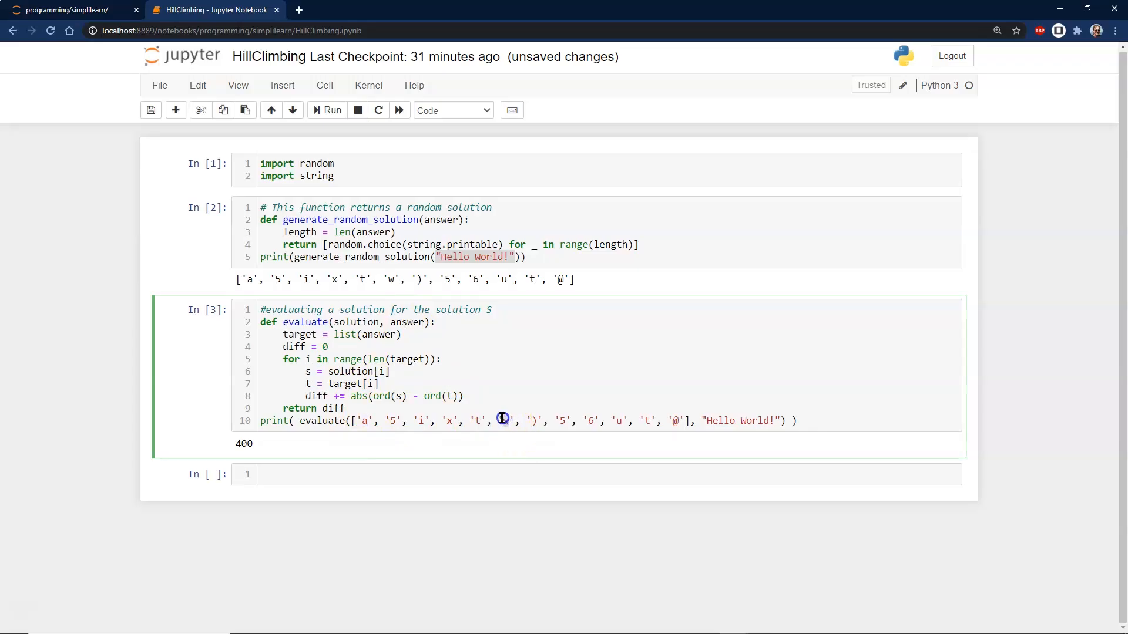
mouse_move(499, 340)
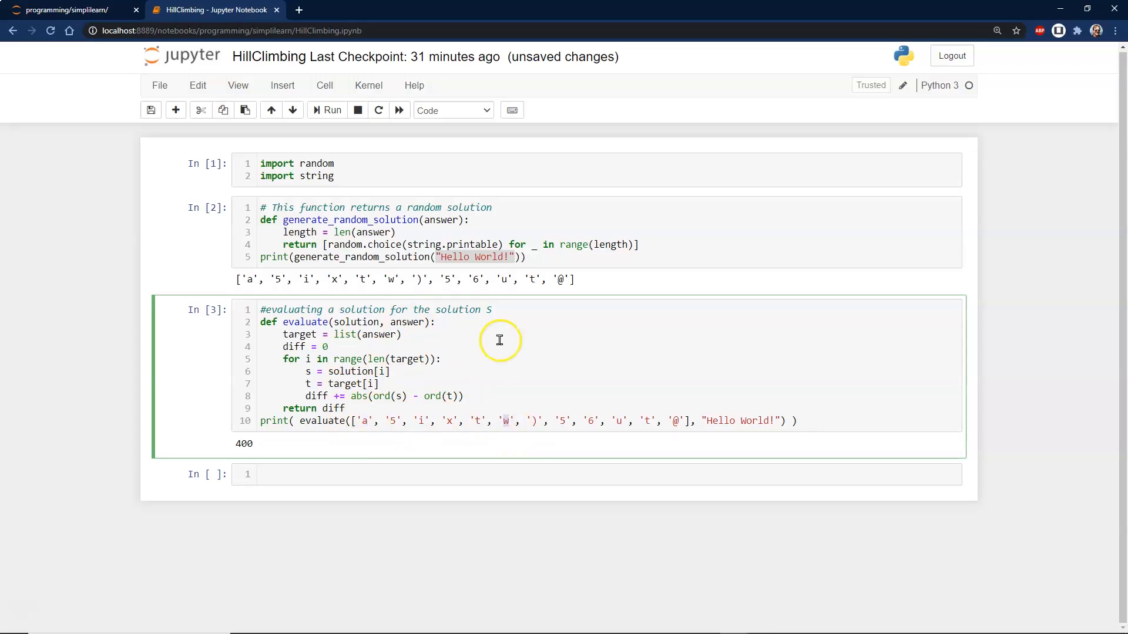
mouse_move(748, 423)
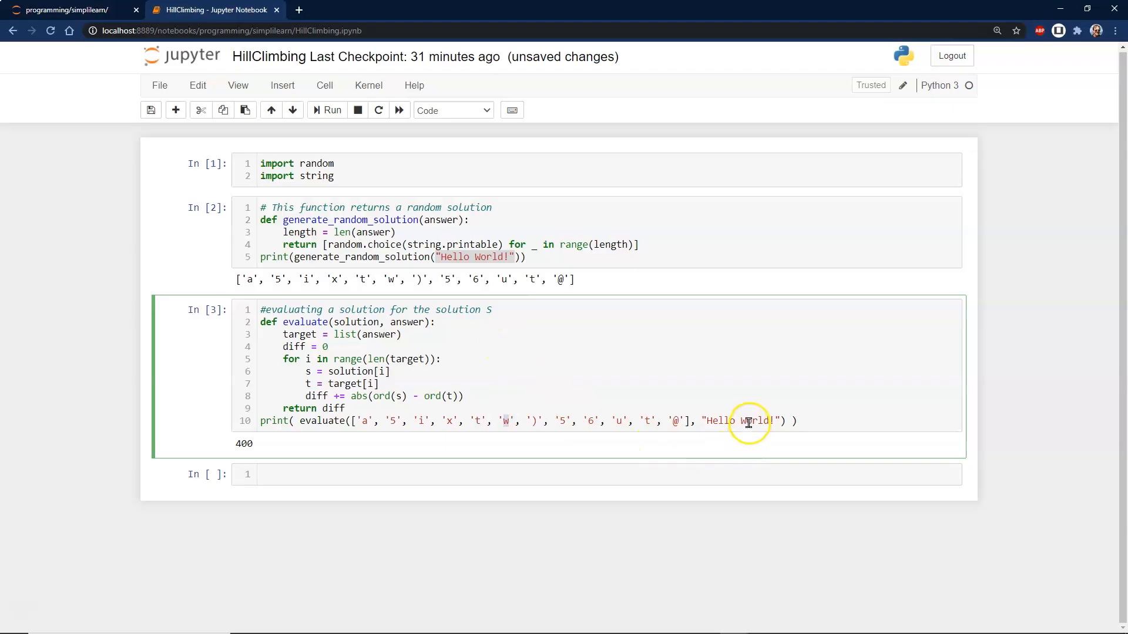
mouse_move(748, 462)
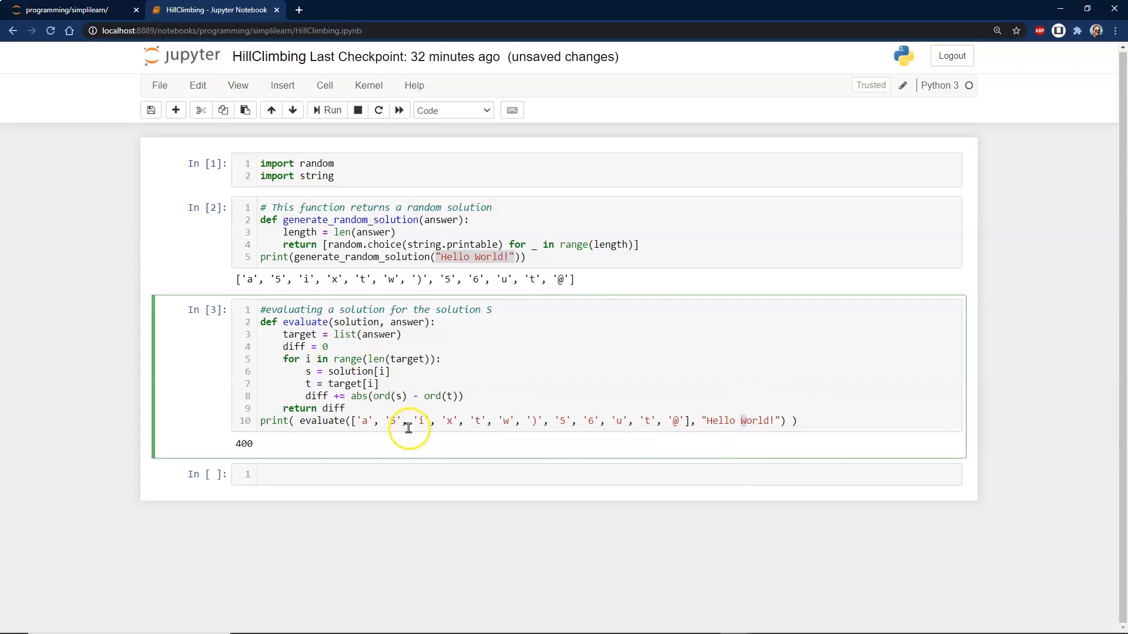
mouse_move(247, 443)
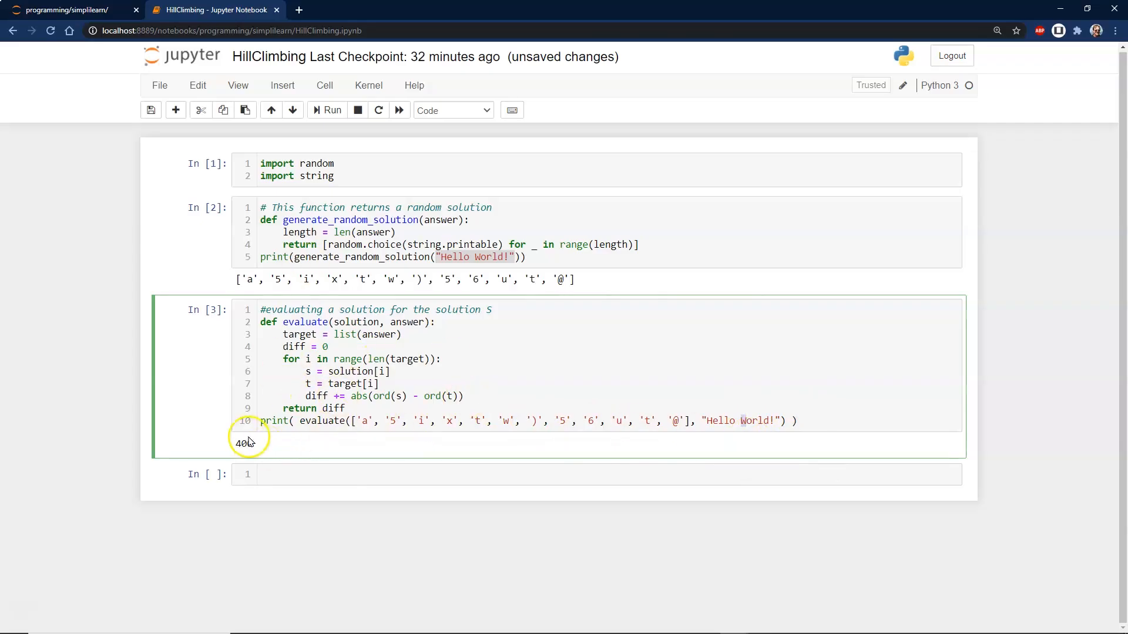
mouse_move(493, 443)
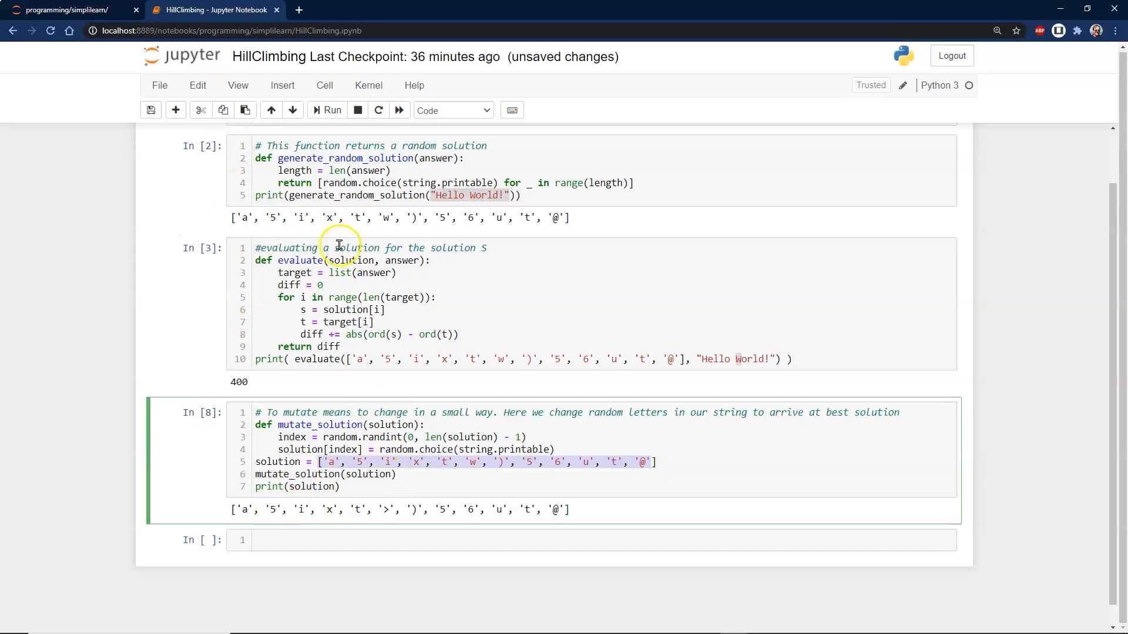
mouse_move(315, 424)
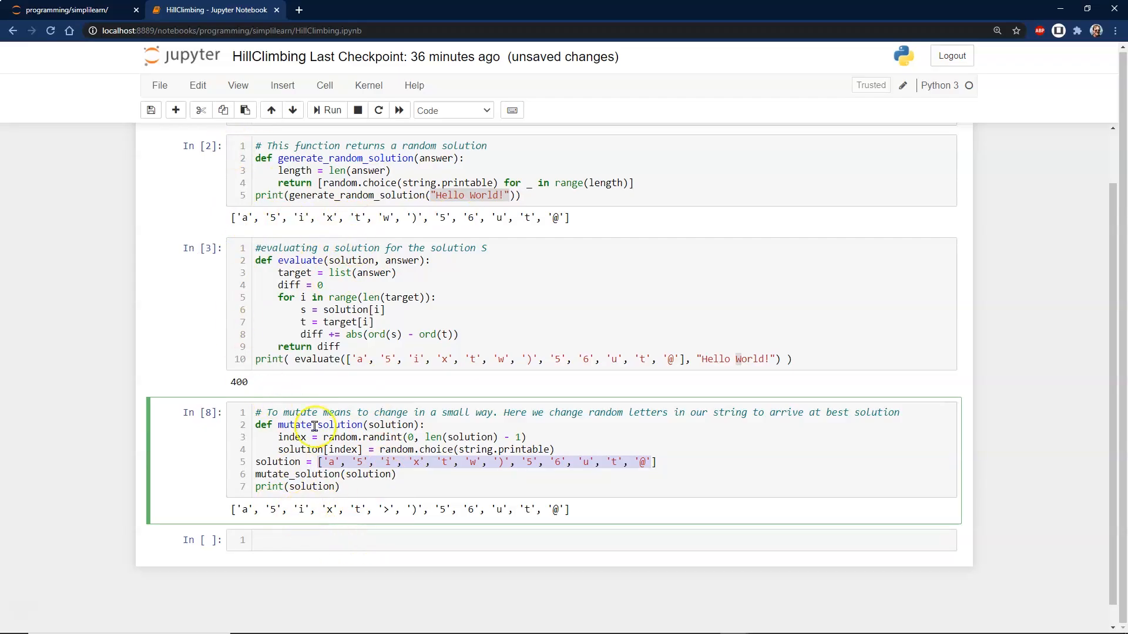
mouse_move(562, 528)
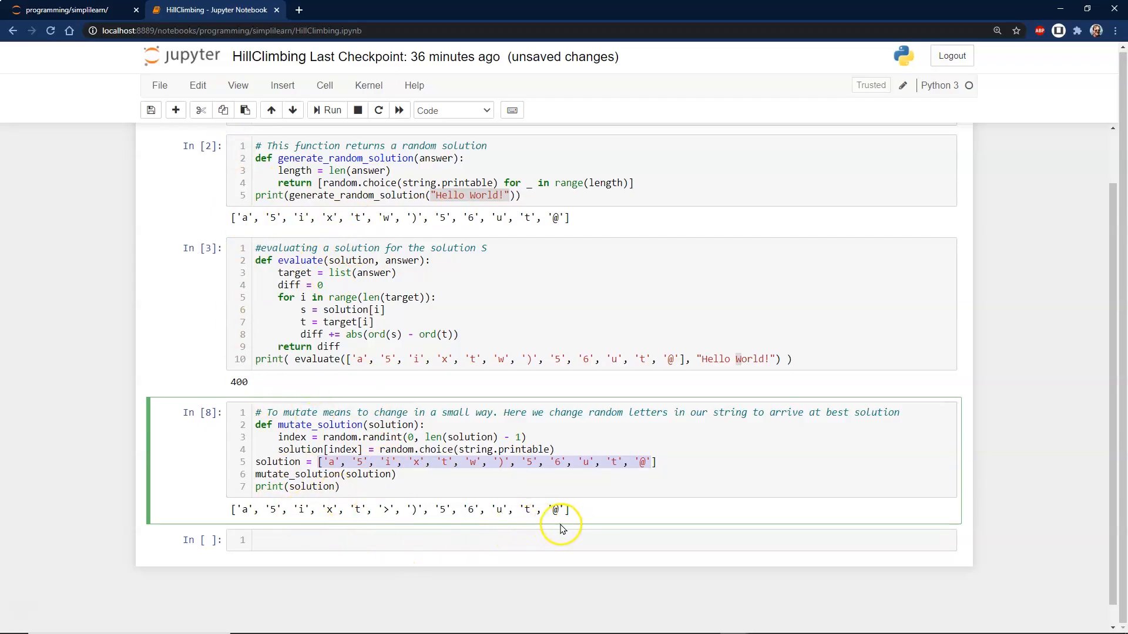
mouse_move(471, 511)
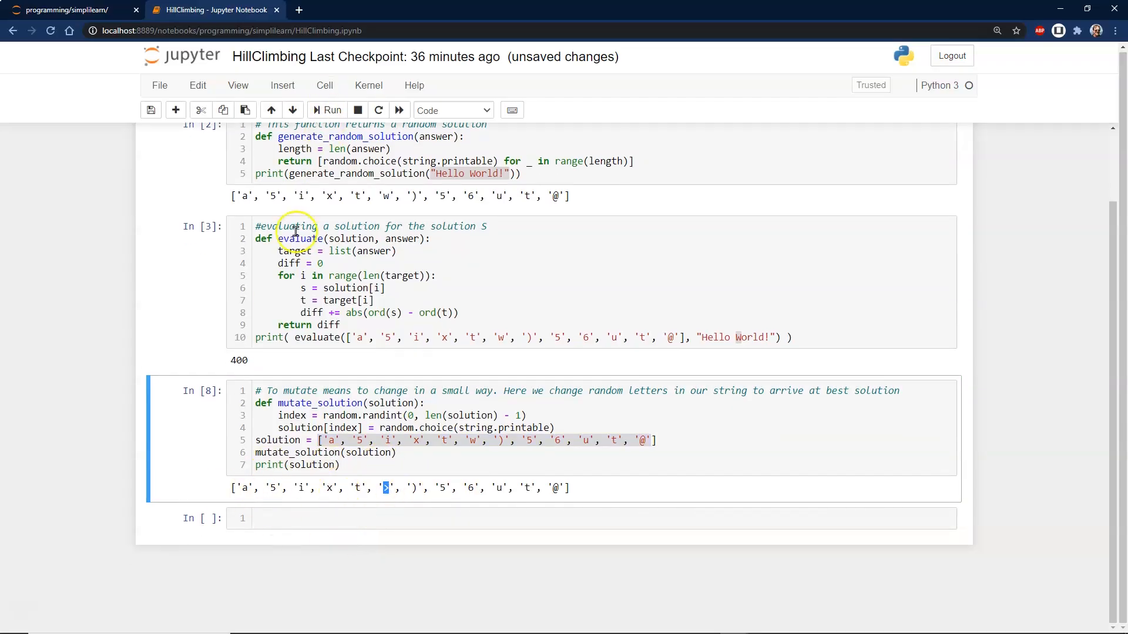
mouse_move(372, 494)
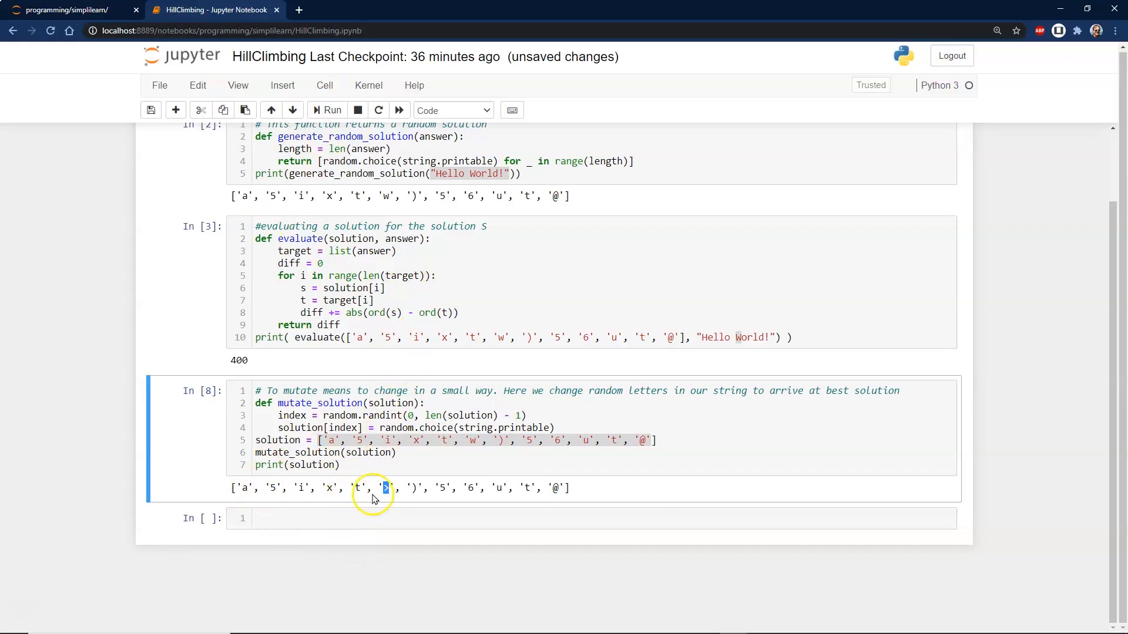
mouse_move(374, 487)
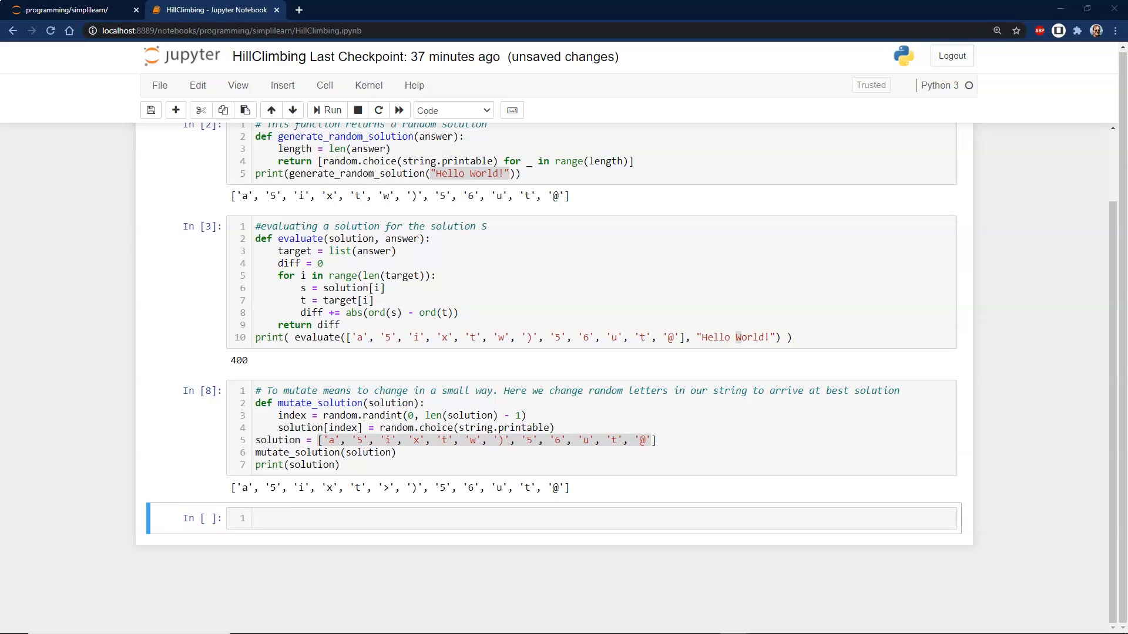
Step: Begin editing the empty bottom cell after the mutate_solution output
click(267, 518)
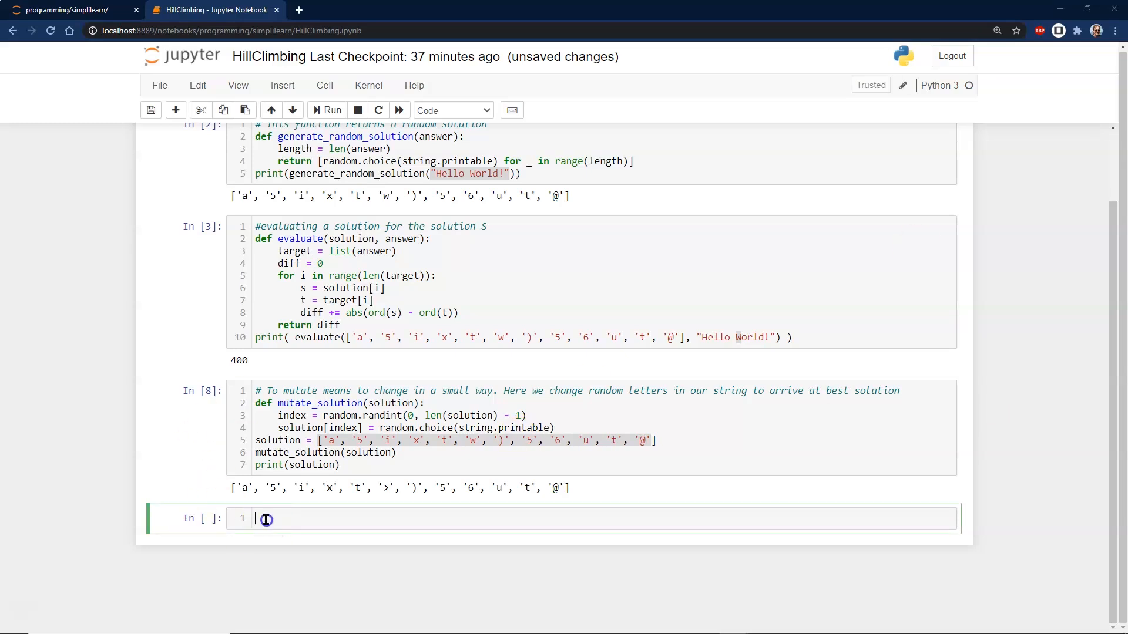
Step: Write the commented while True hill-climbing loop from an initial best solution and run it
text(# Tying together all functions to achieve Hill Climbing Algorithm)
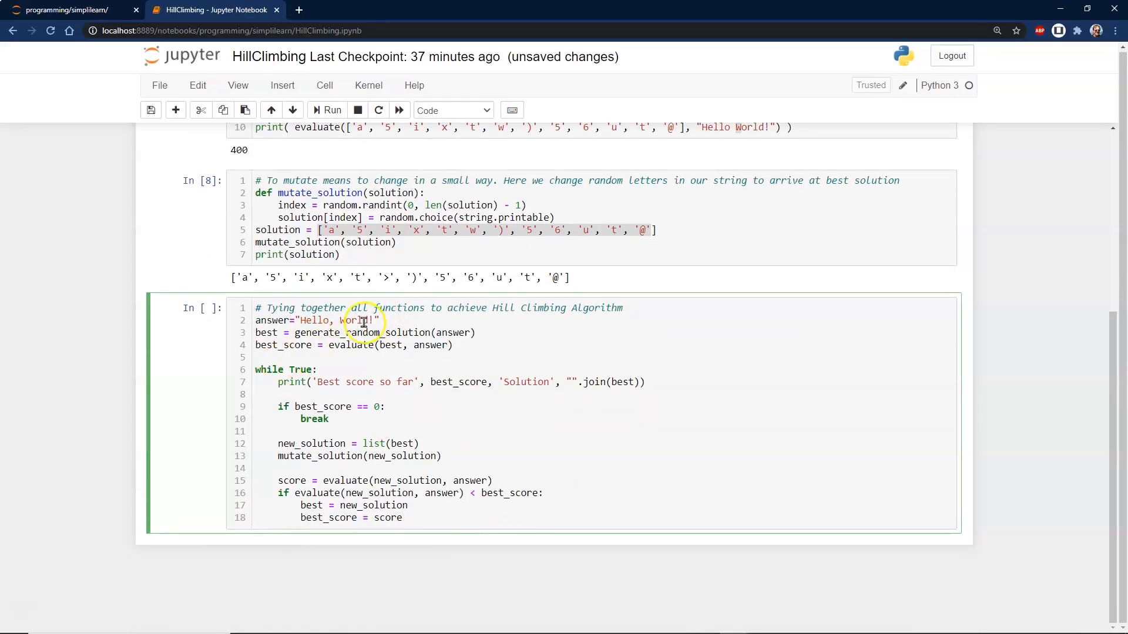
mouse_move(444, 382)
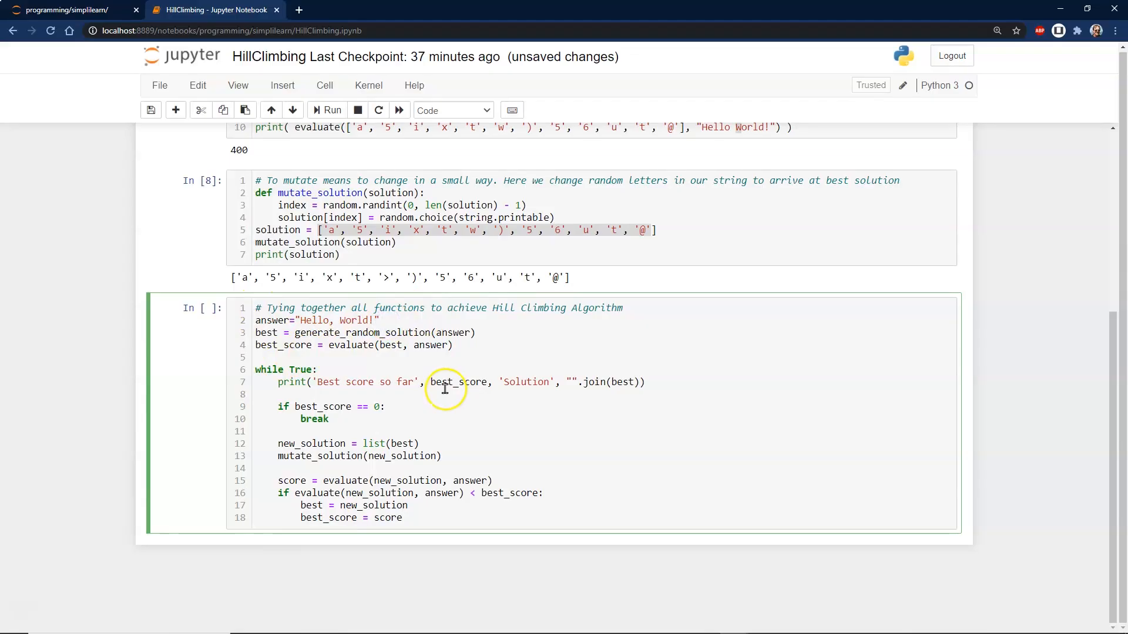
mouse_move(295, 354)
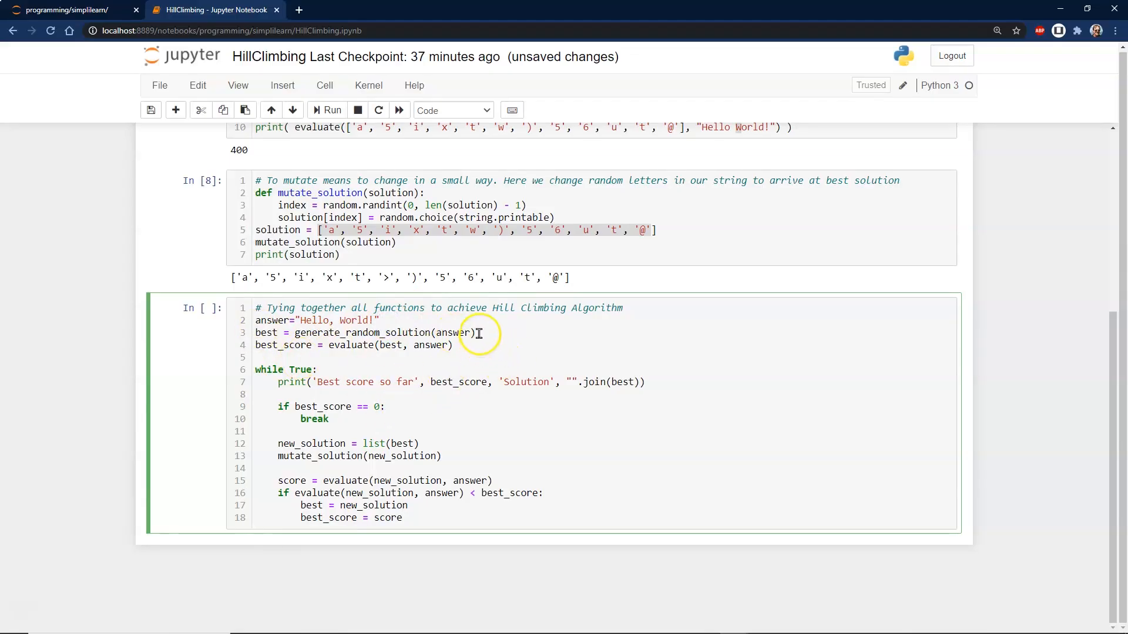
double_click(360, 332)
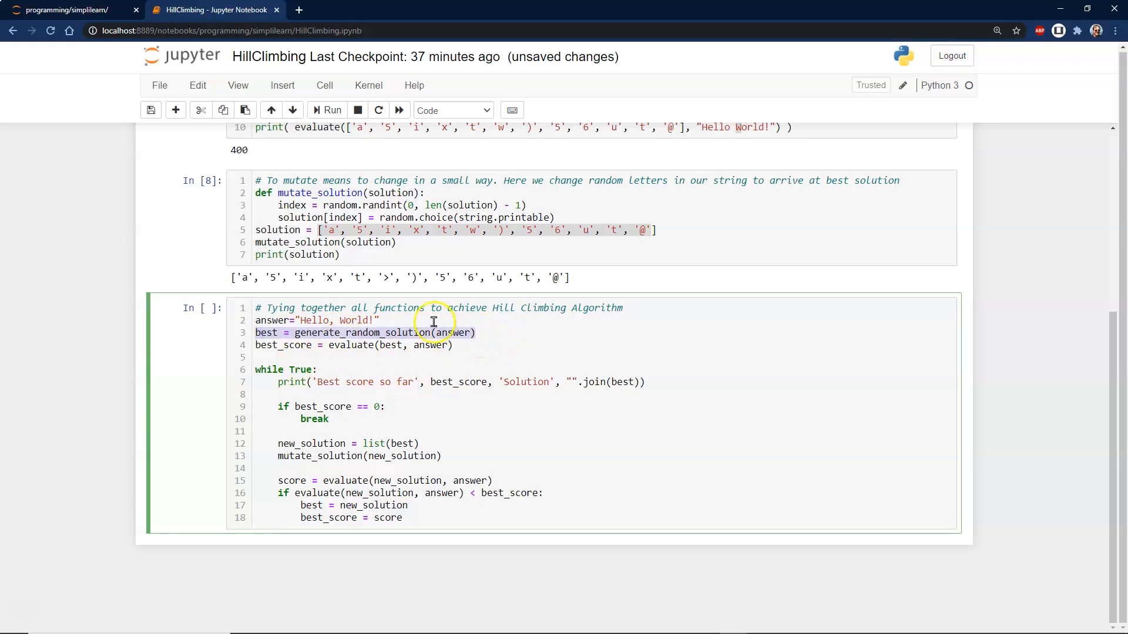
mouse_move(504, 342)
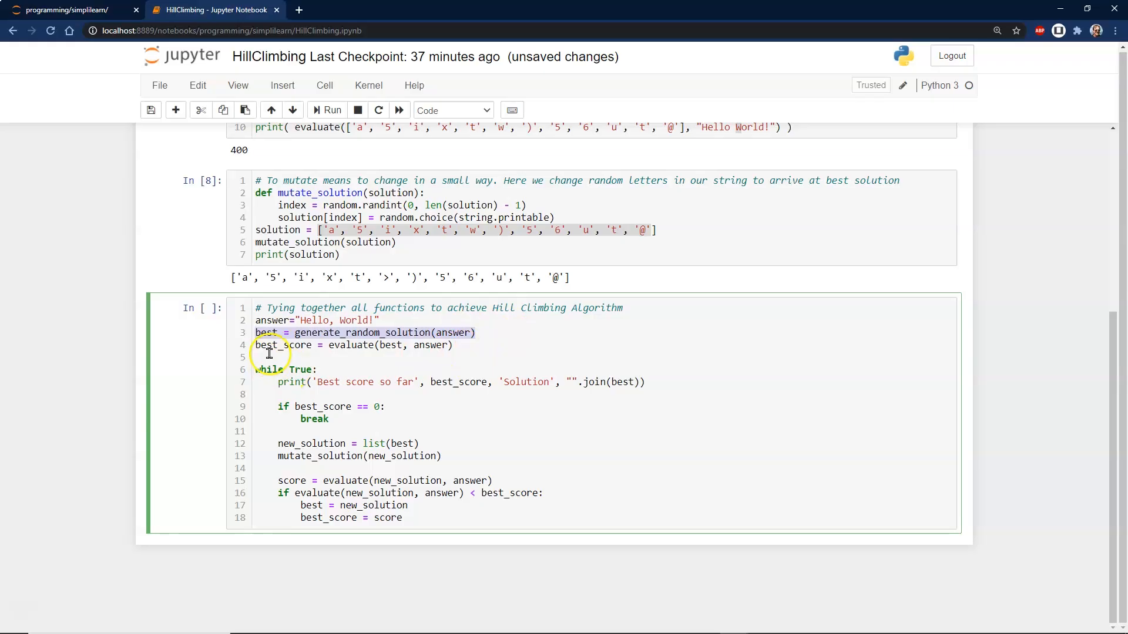
mouse_move(451, 382)
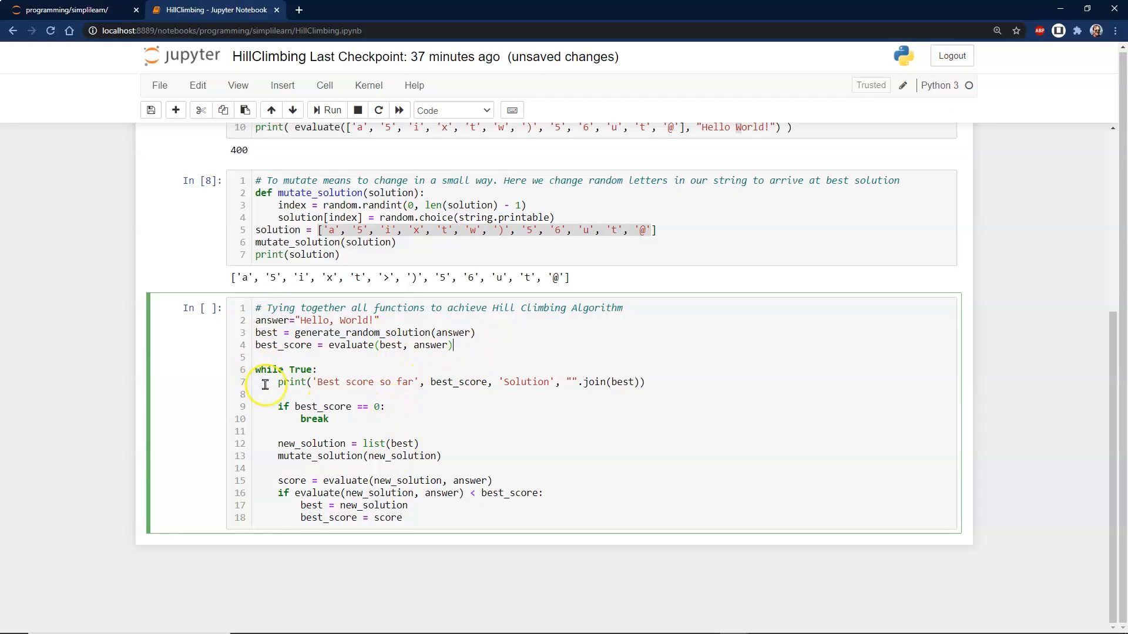
mouse_move(302, 402)
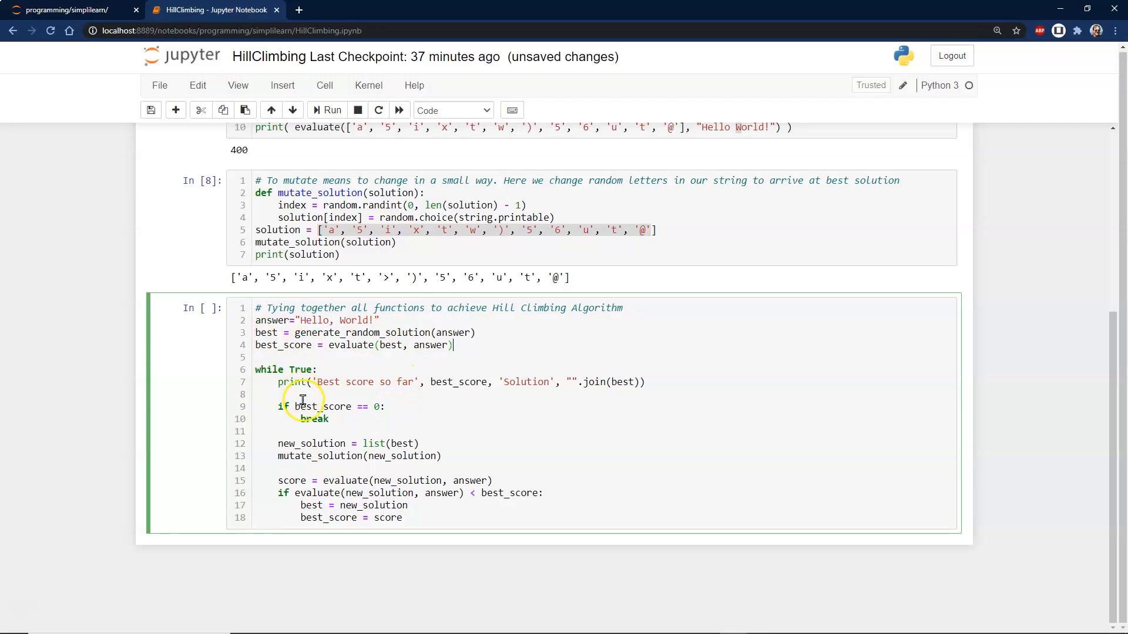
mouse_move(417, 385)
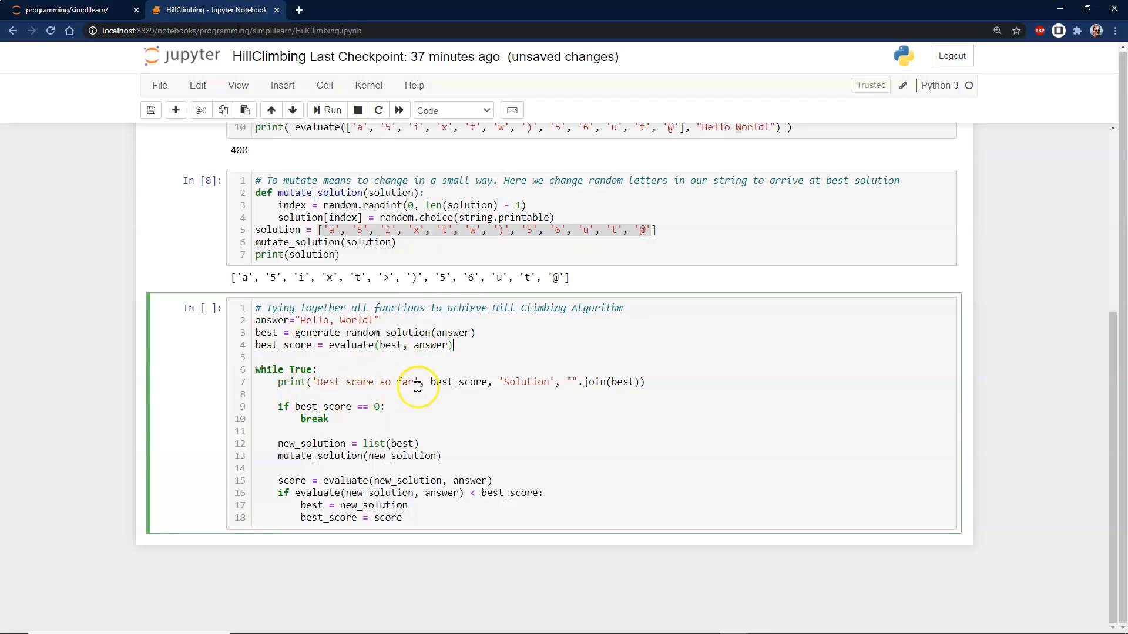
mouse_move(637, 380)
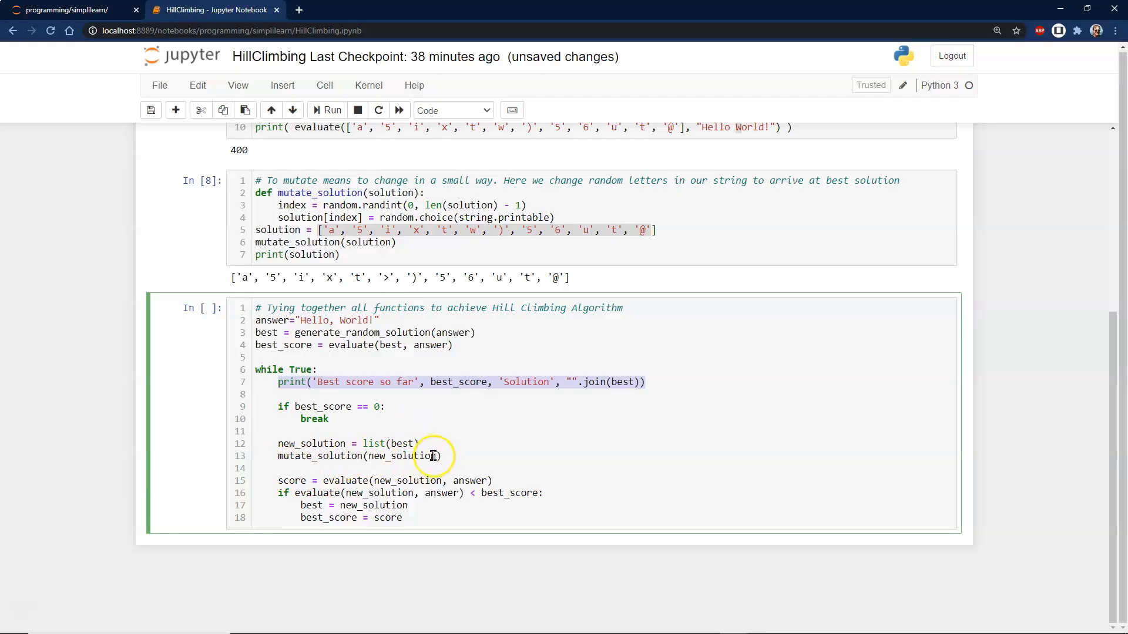
mouse_move(325, 475)
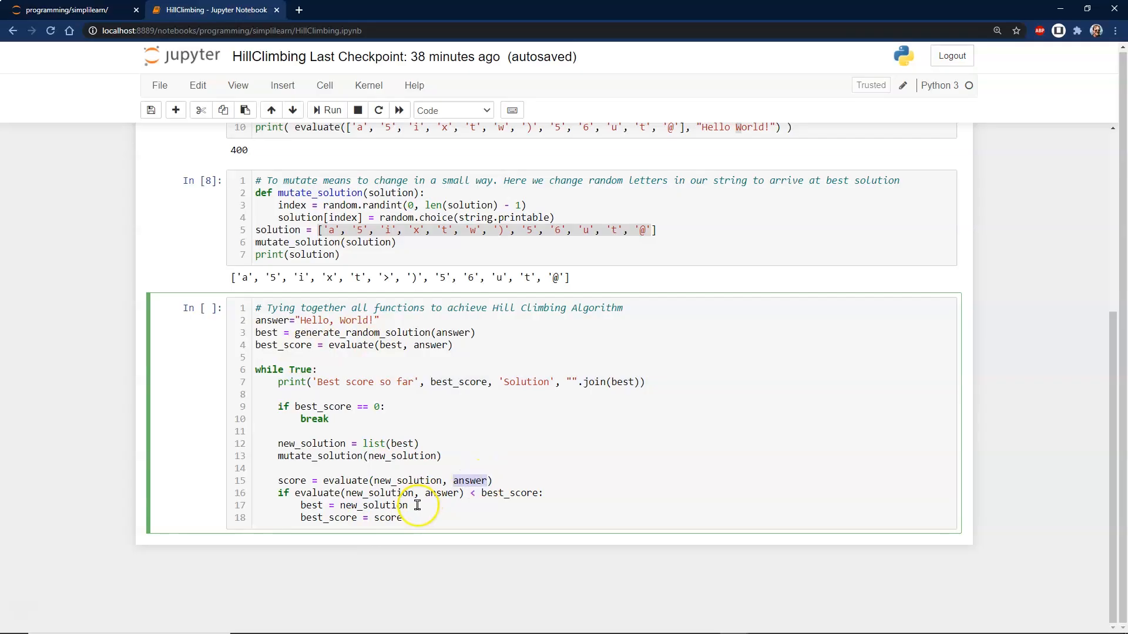
mouse_move(363, 517)
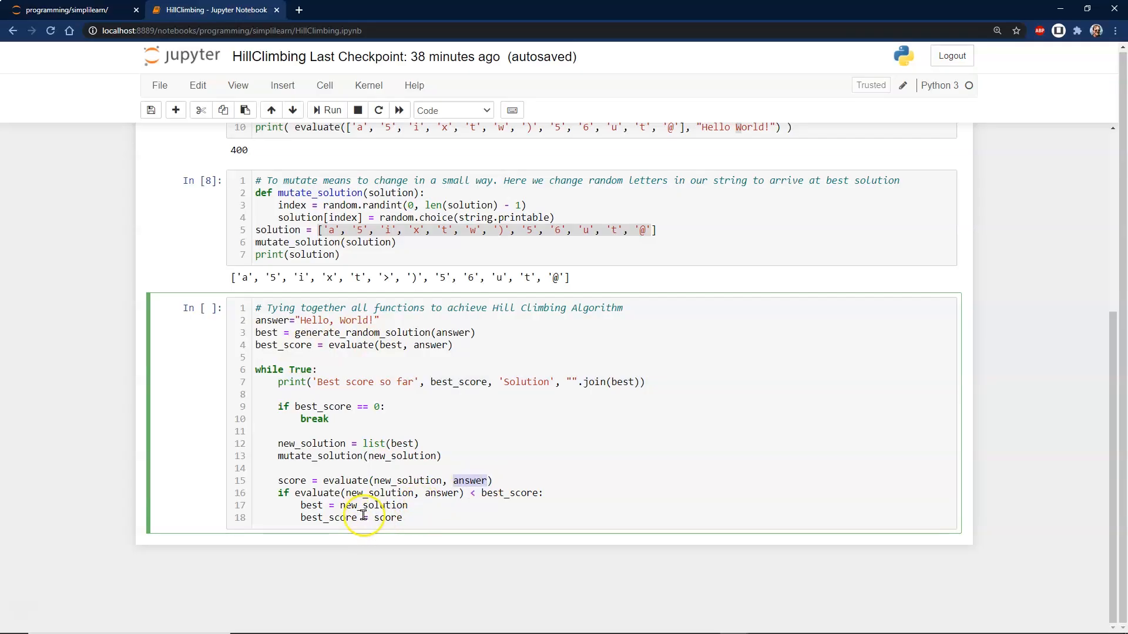
mouse_move(532, 492)
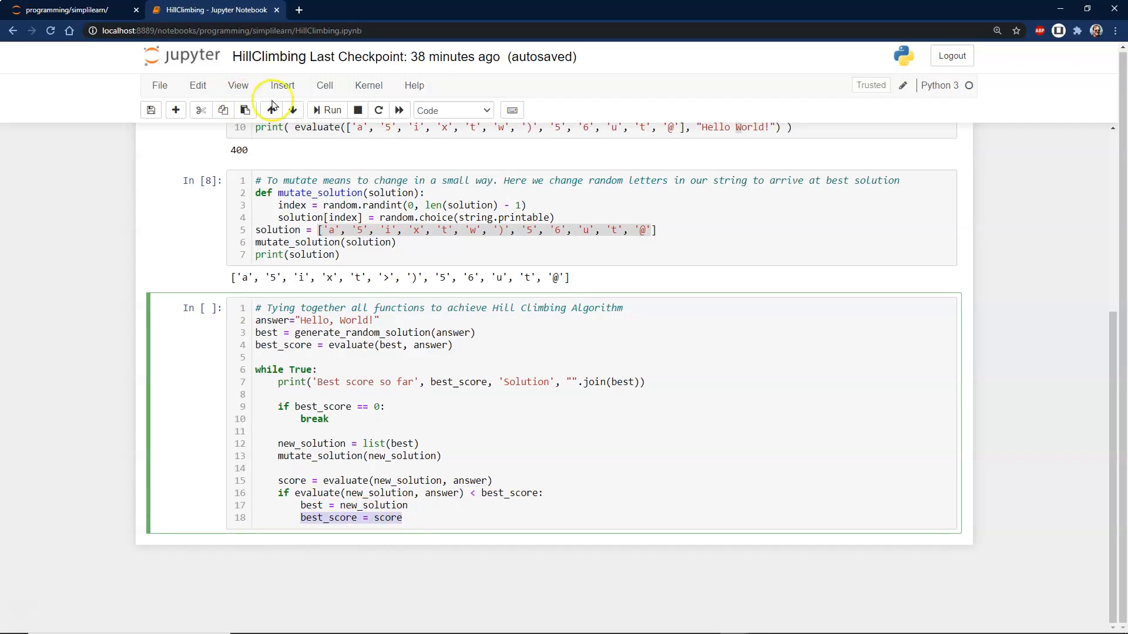
click(329, 111)
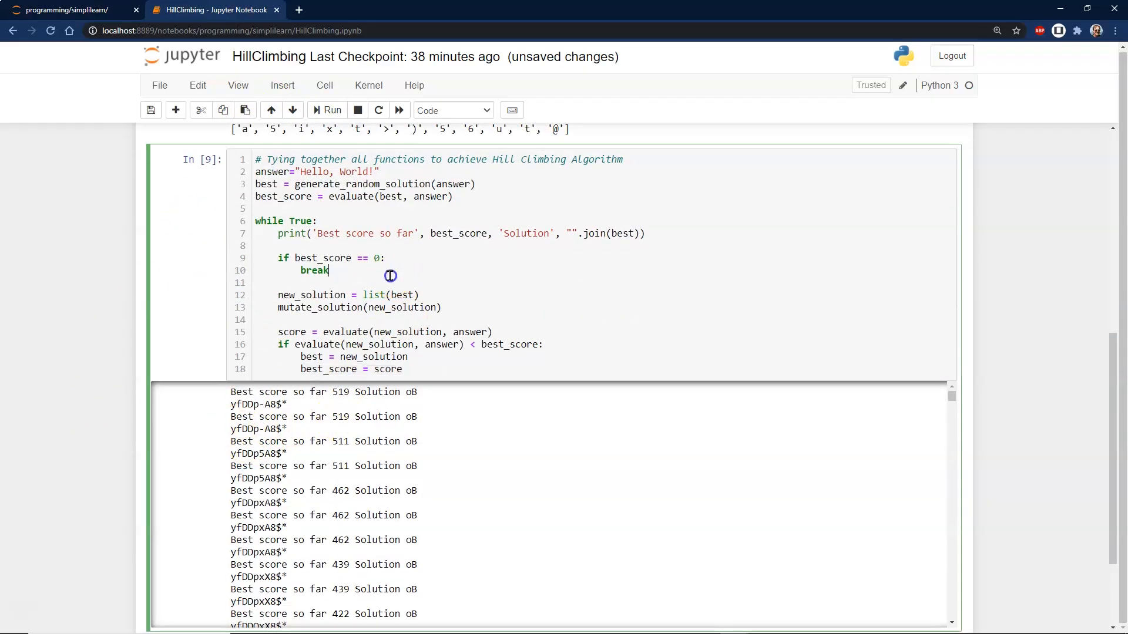
Step: Interrupt the running loop, rerun it from scratch and inspect the first random solution string
click(358, 111)
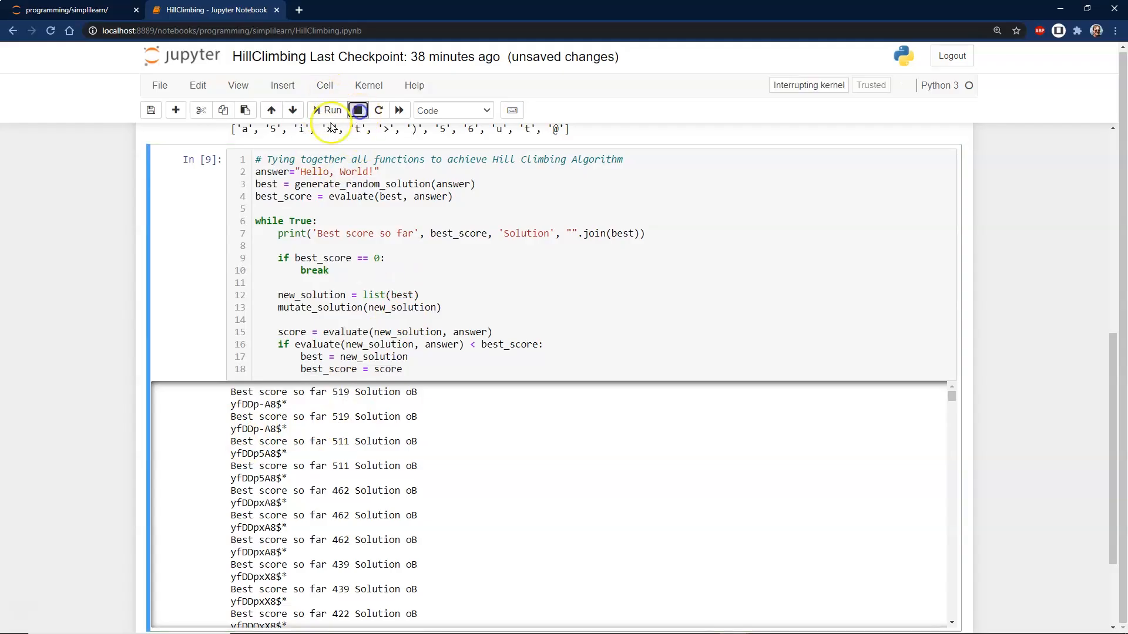
click(329, 111)
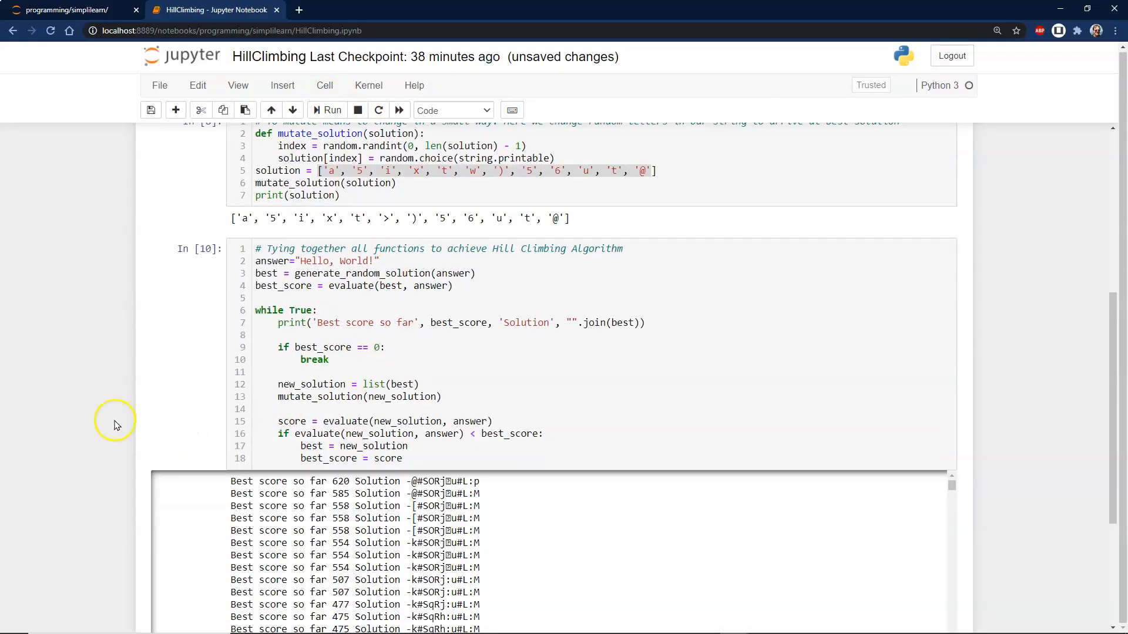
scroll(down, 3)
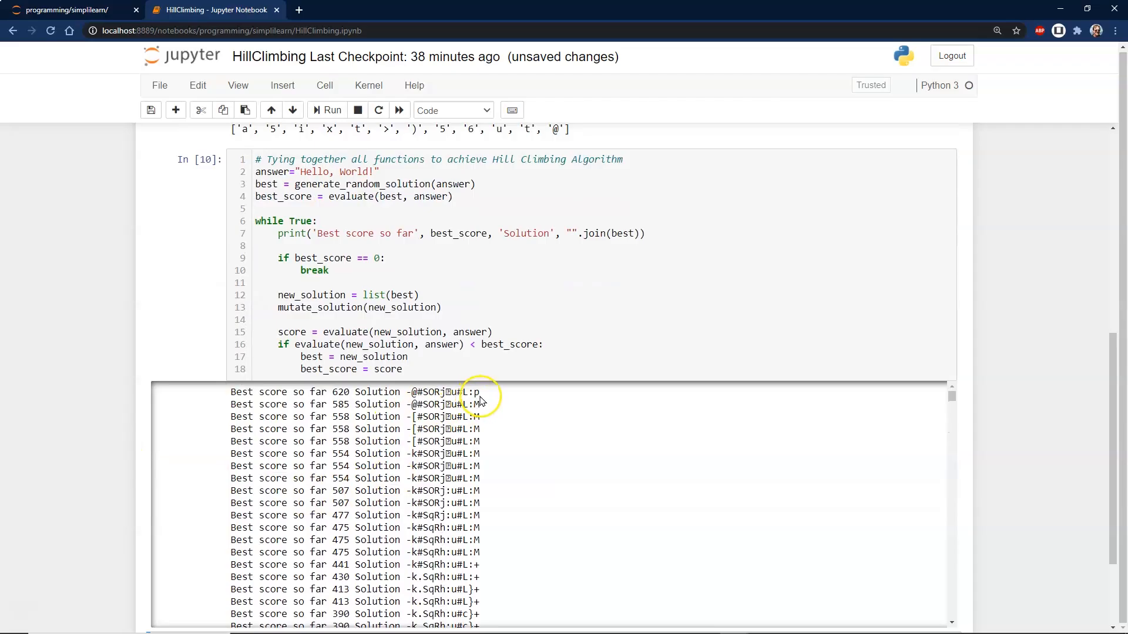
double_click(440, 393)
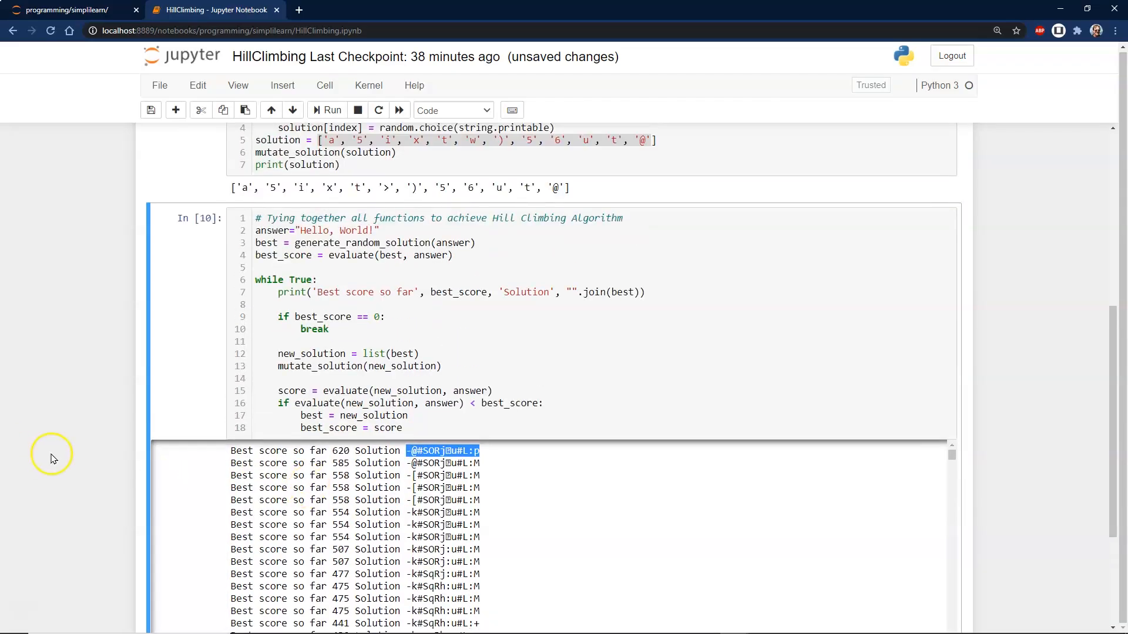
Step: Scroll through the output to the final line reaching score 0 with "Hello, World!"
scroll(down, 3)
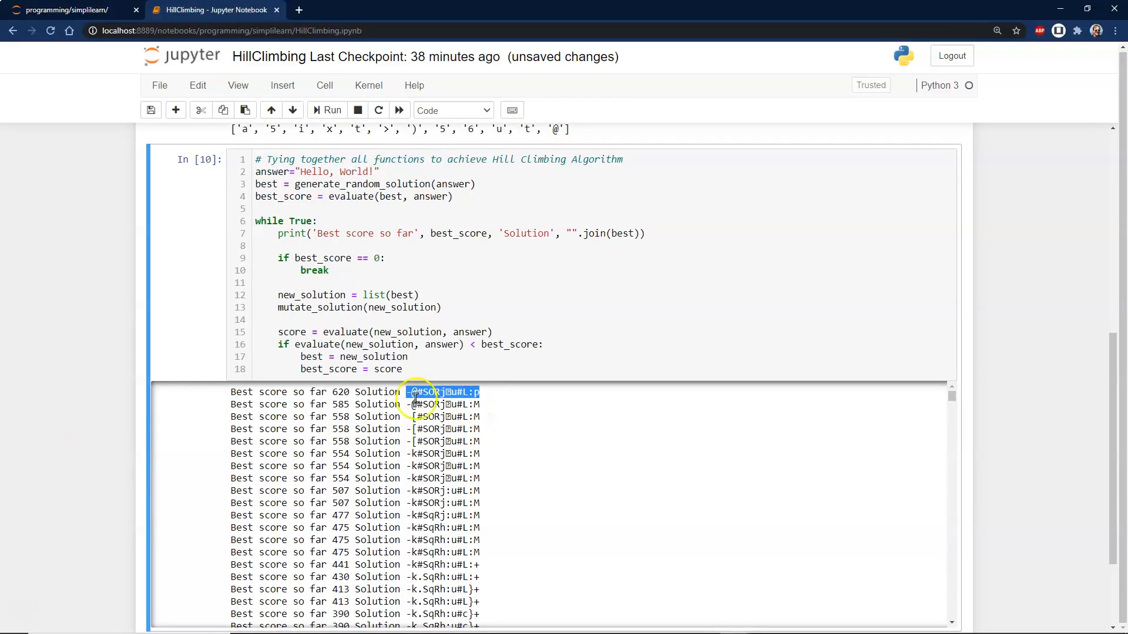
mouse_move(421, 451)
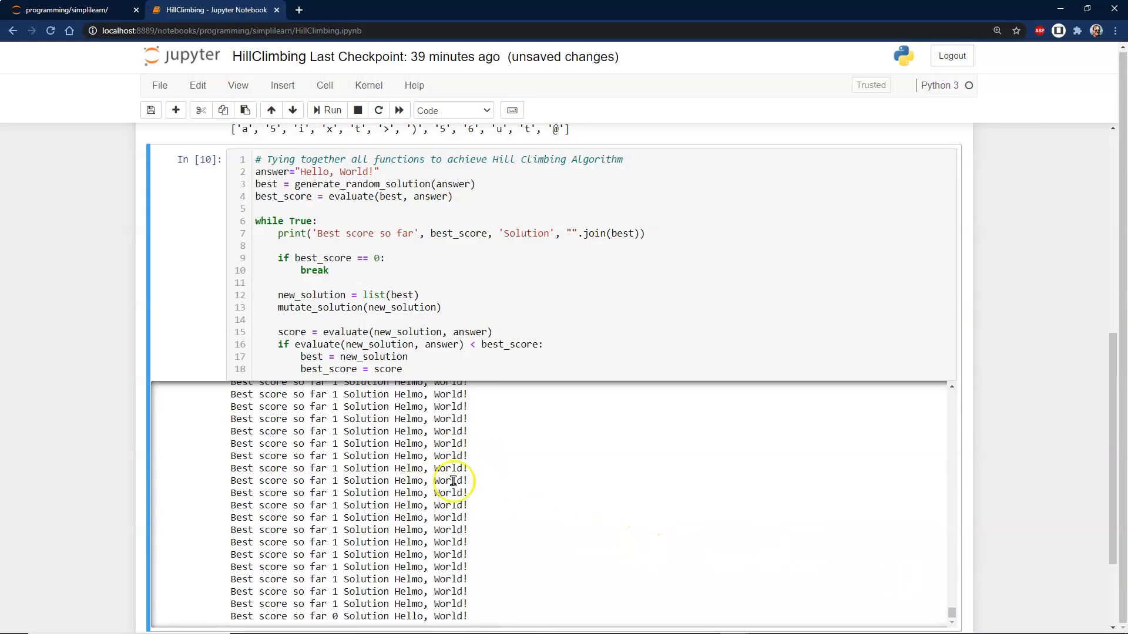
scroll(down, 3)
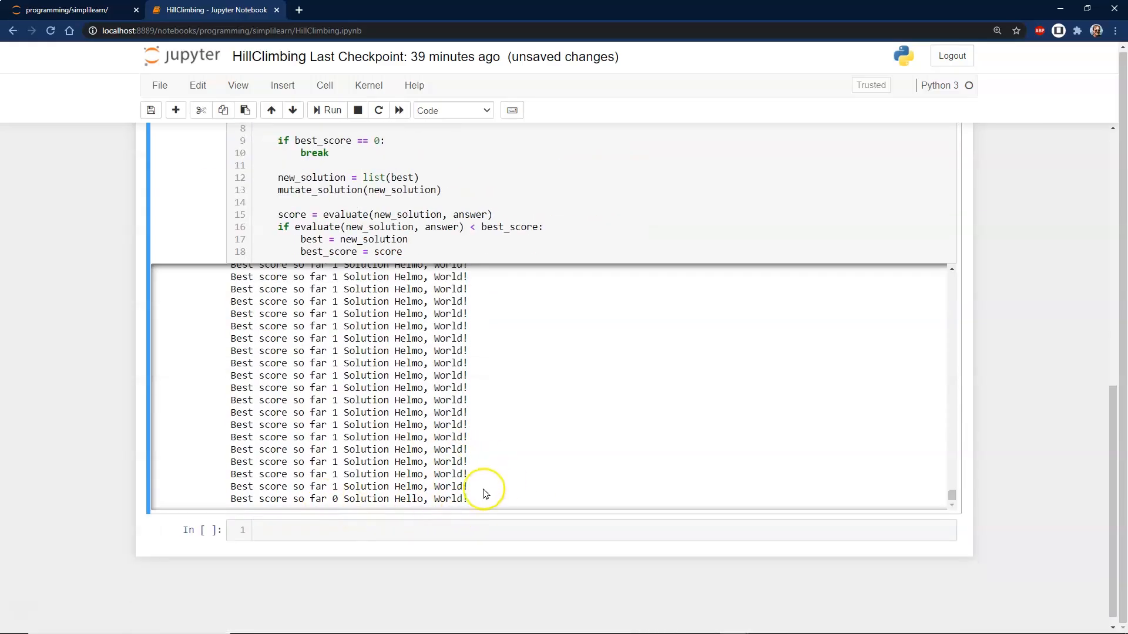
double_click(430, 499)
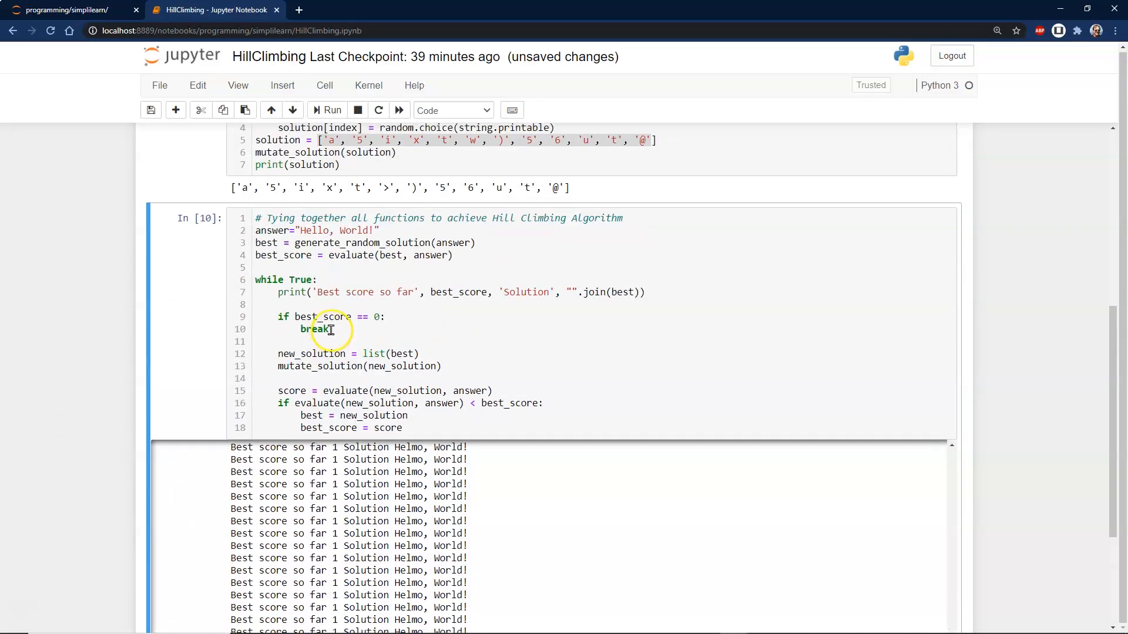
Step: Change the target answer string to "Hi!" and rerun the loop cell
click(373, 230)
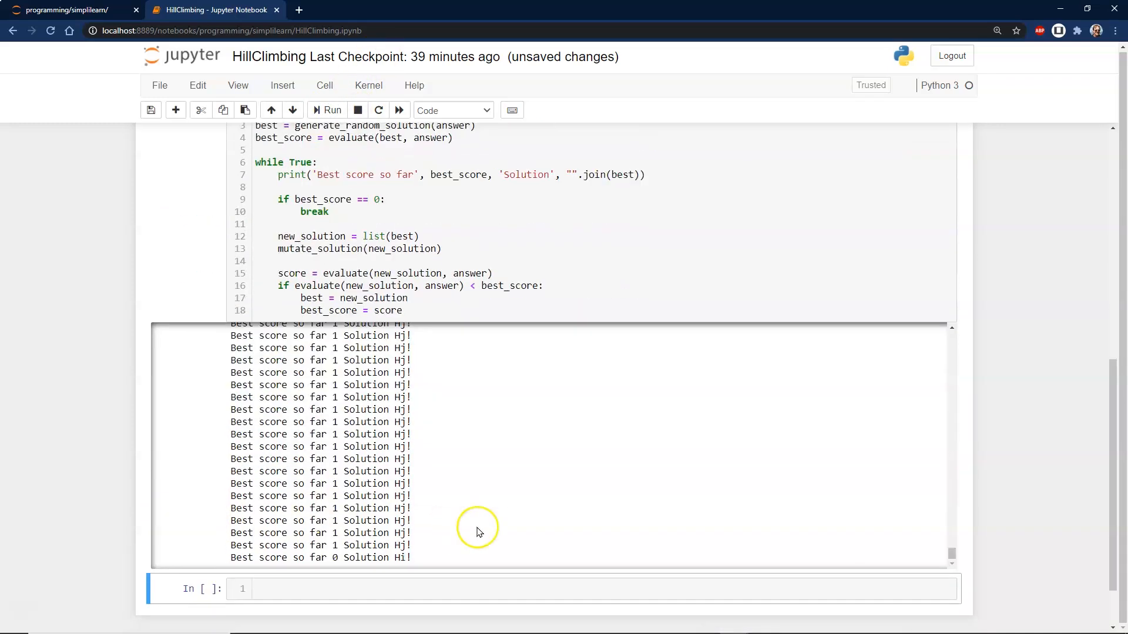
scroll(down, 3)
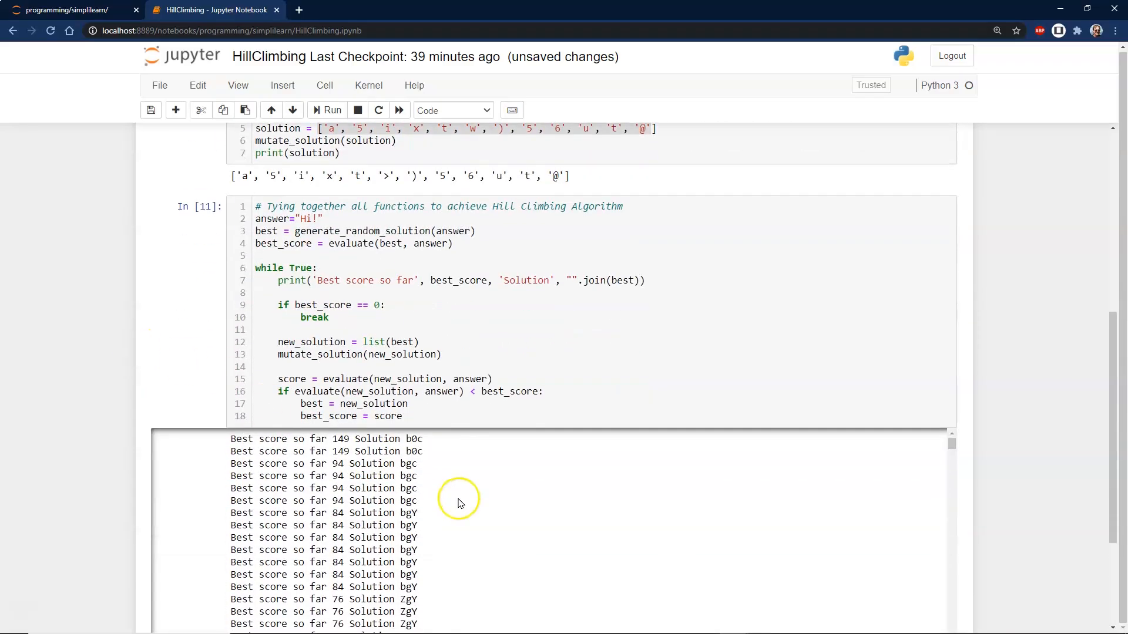
scroll(down, 3)
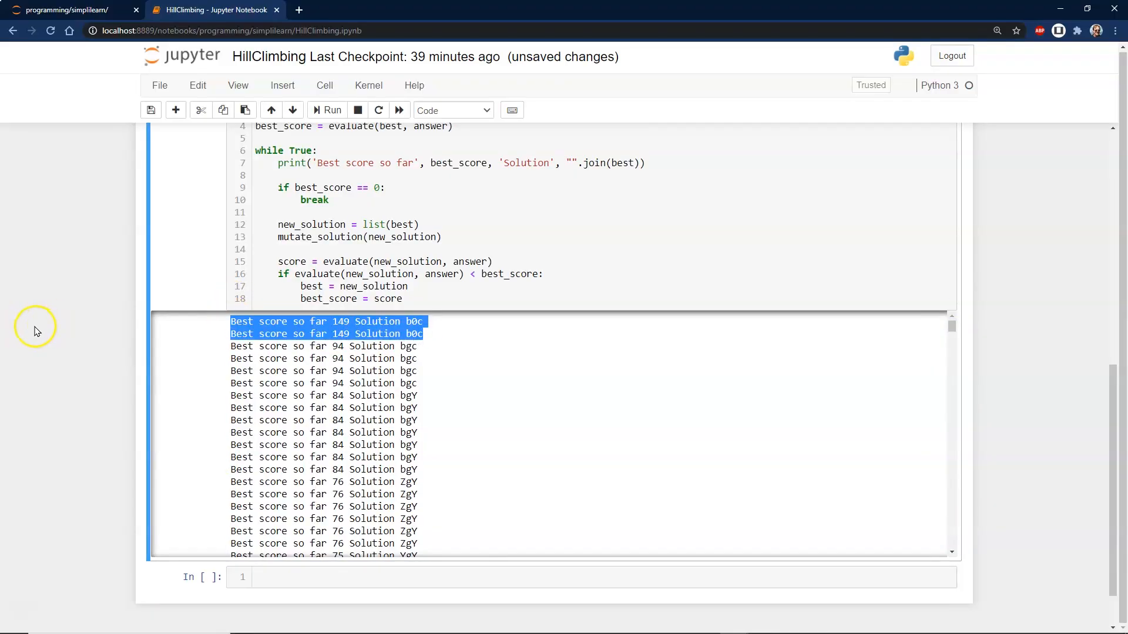
mouse_move(56, 329)
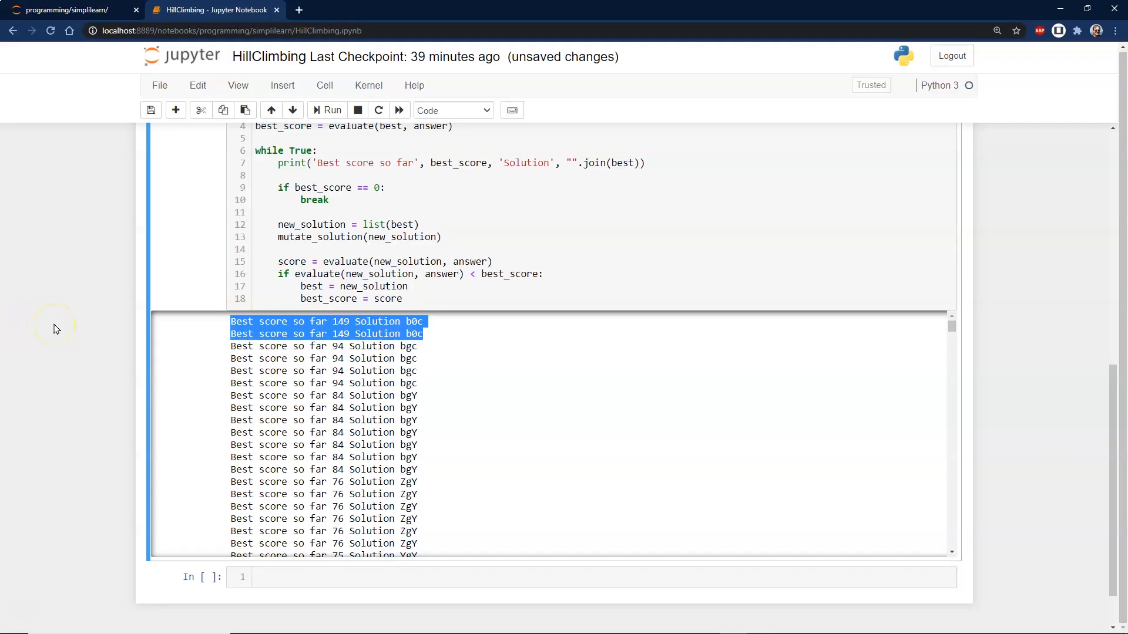
mouse_move(72, 326)
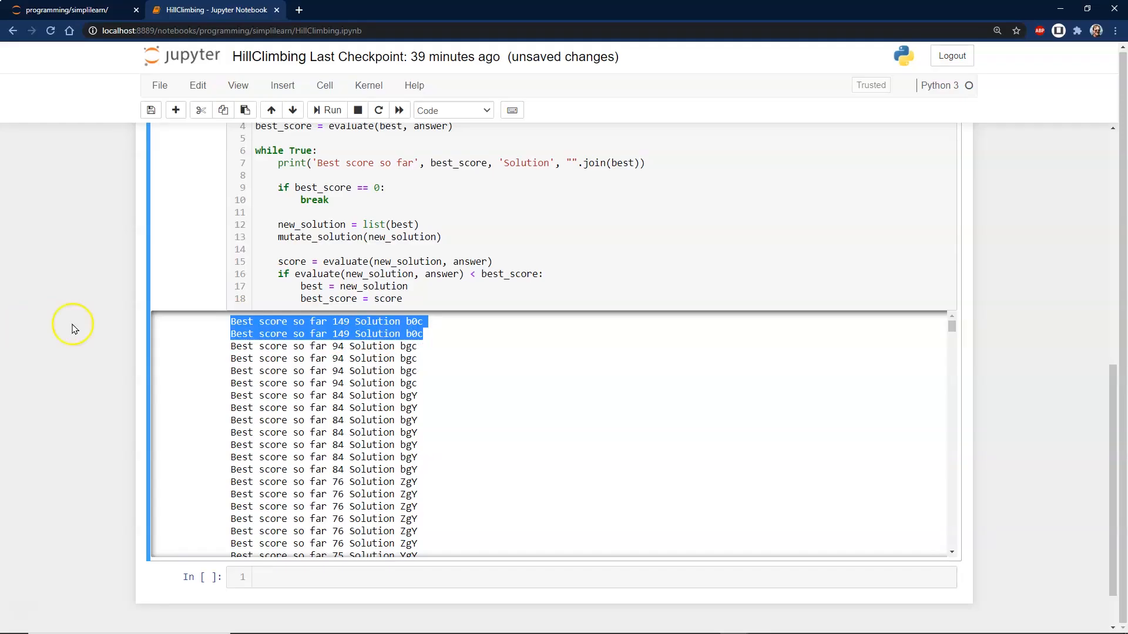
mouse_move(259, 357)
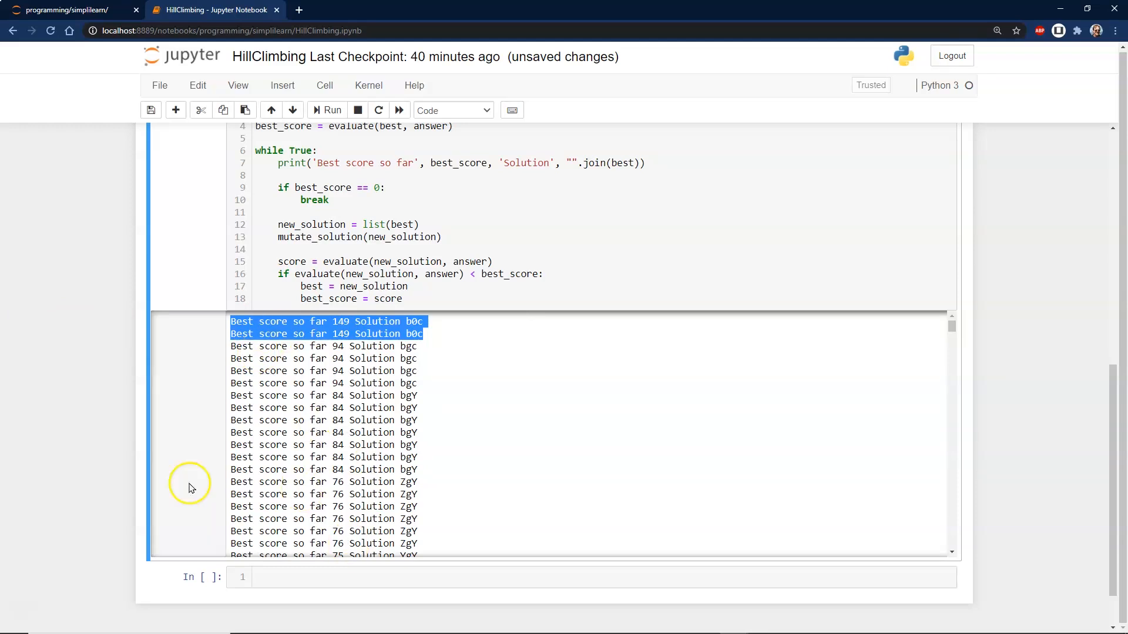
mouse_move(83, 370)
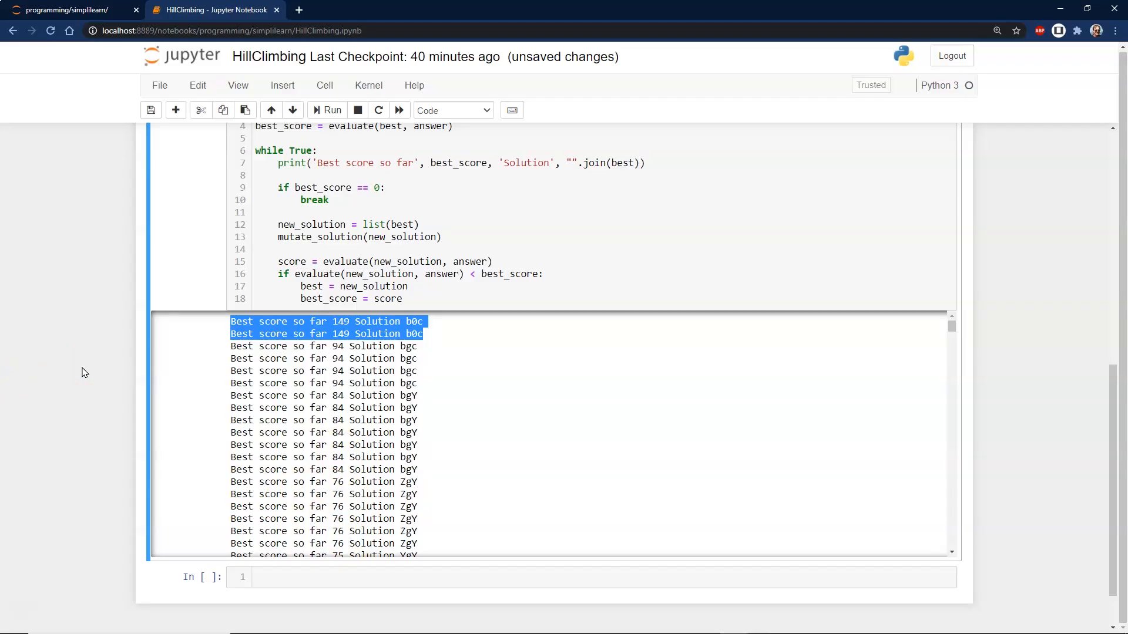
mouse_move(79, 410)
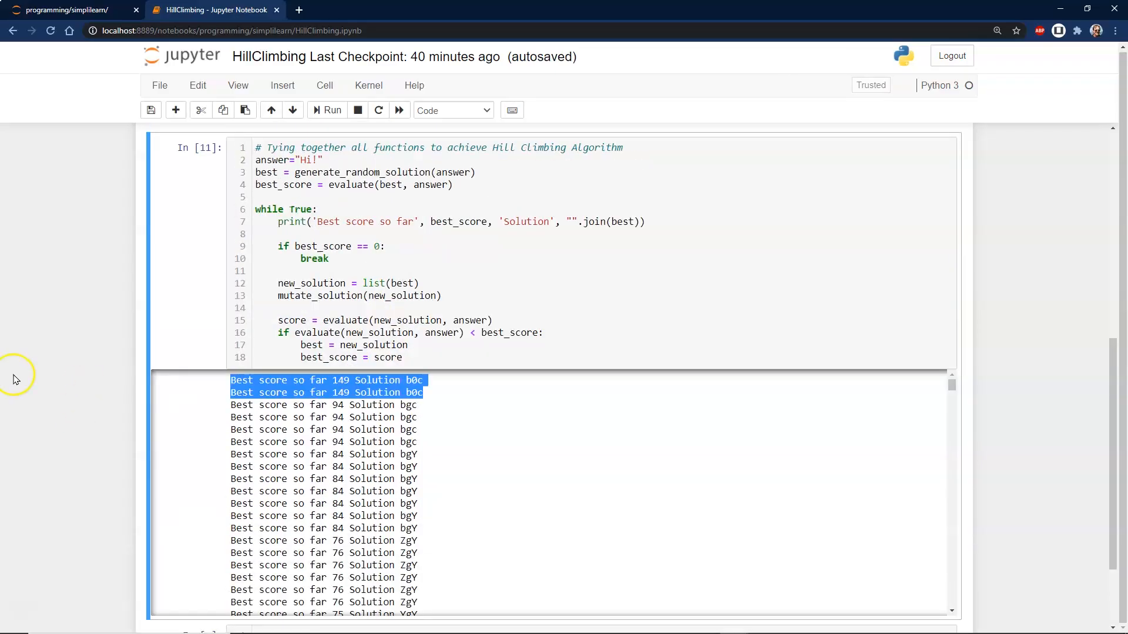
scroll(down, 3)
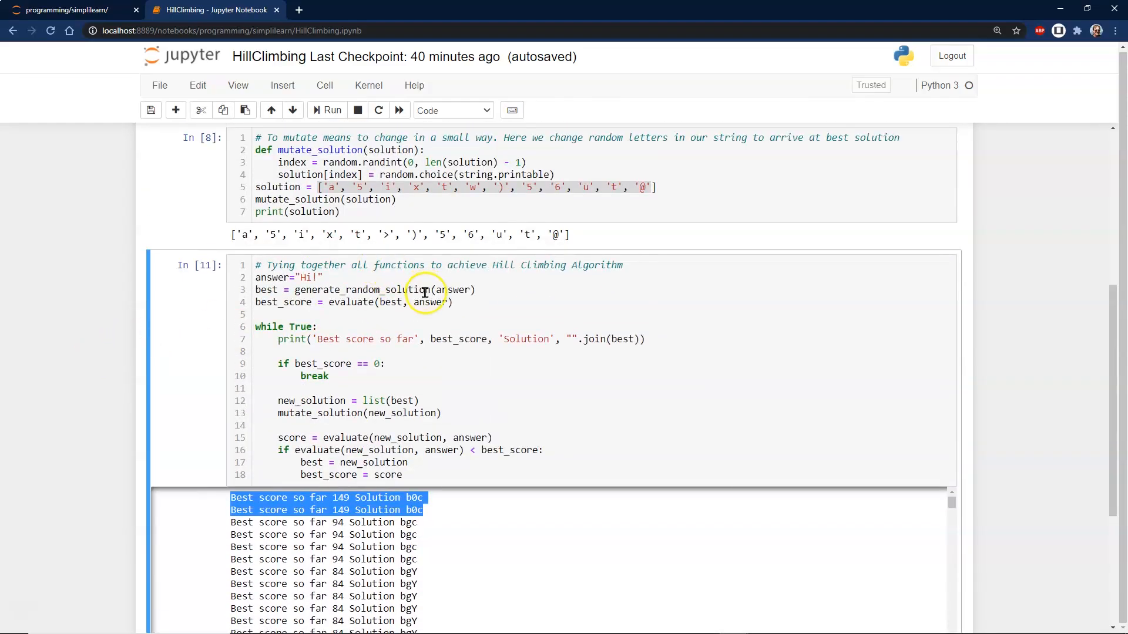
mouse_move(424, 297)
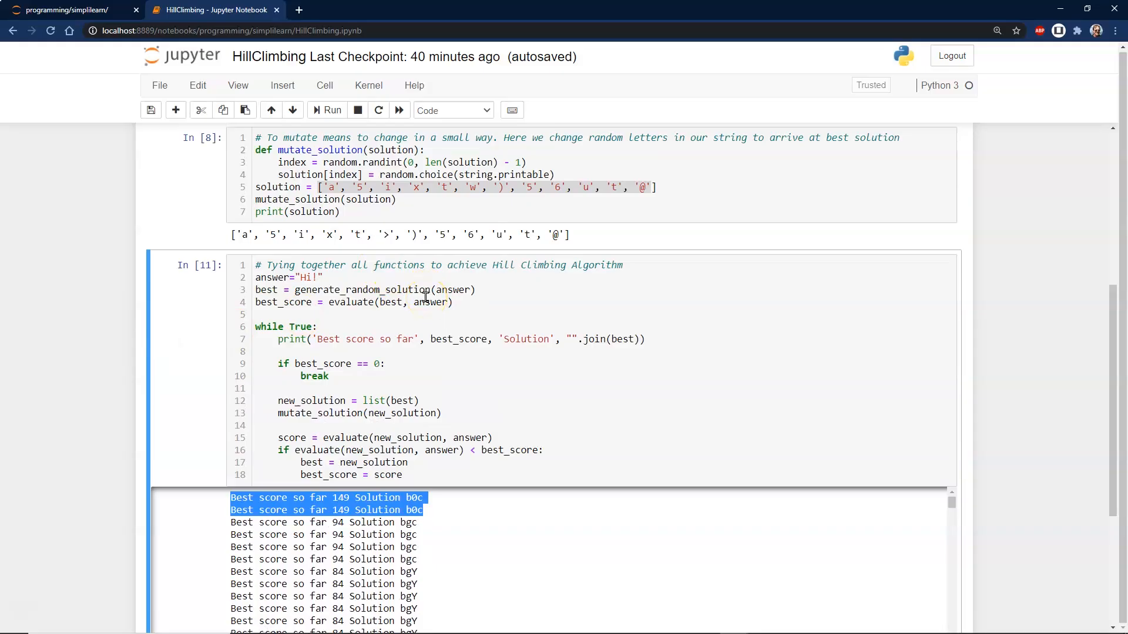
mouse_move(310, 518)
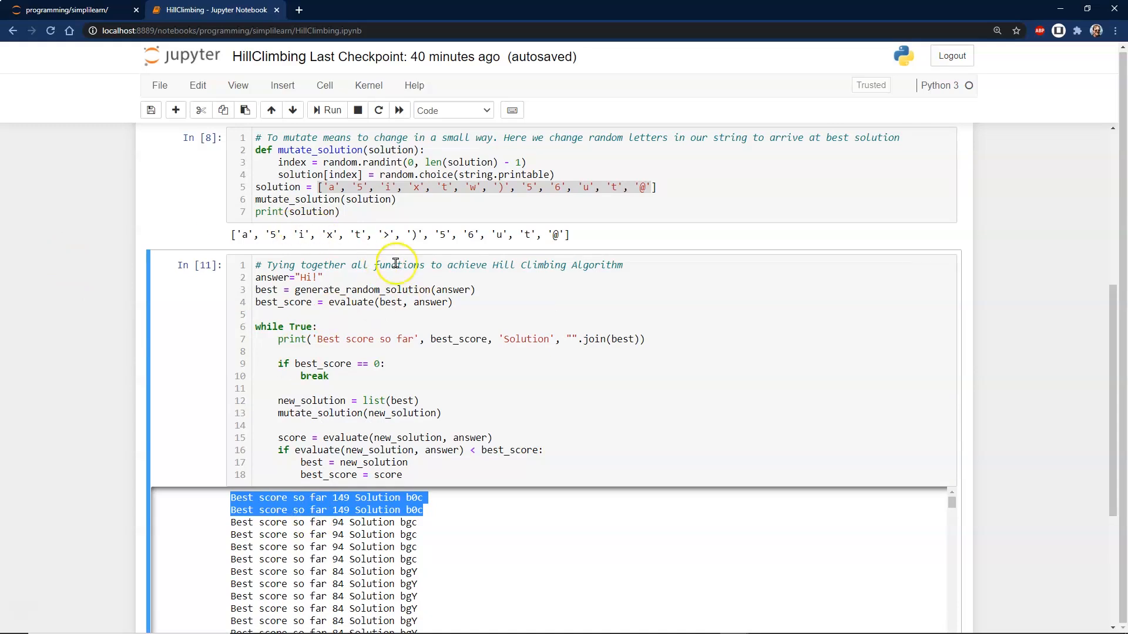
scroll(down, 3)
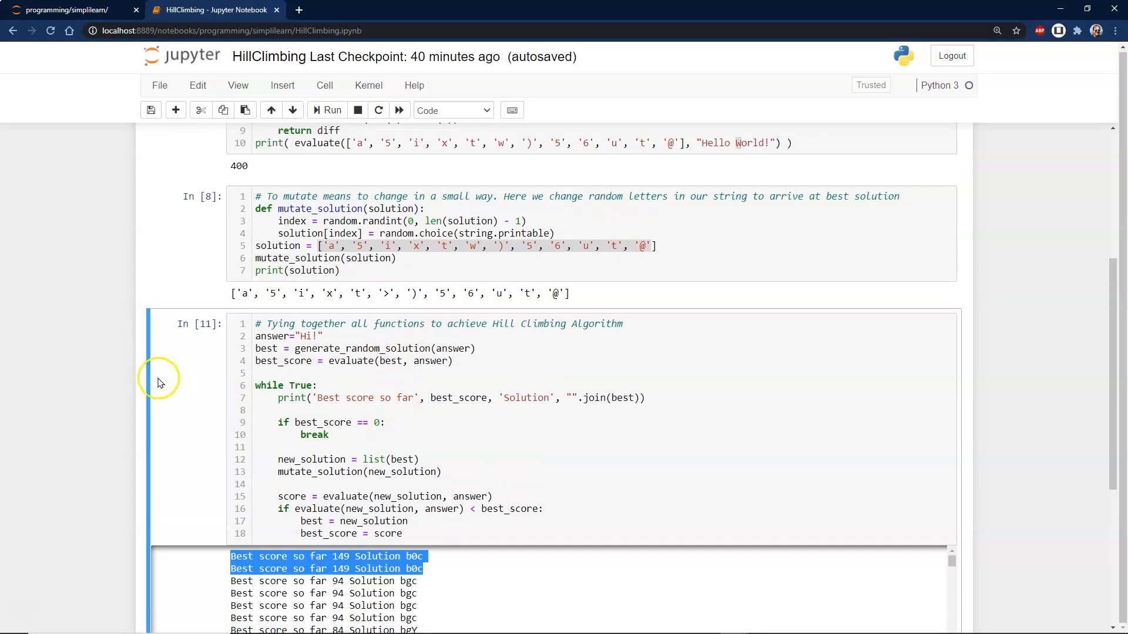
mouse_move(117, 394)
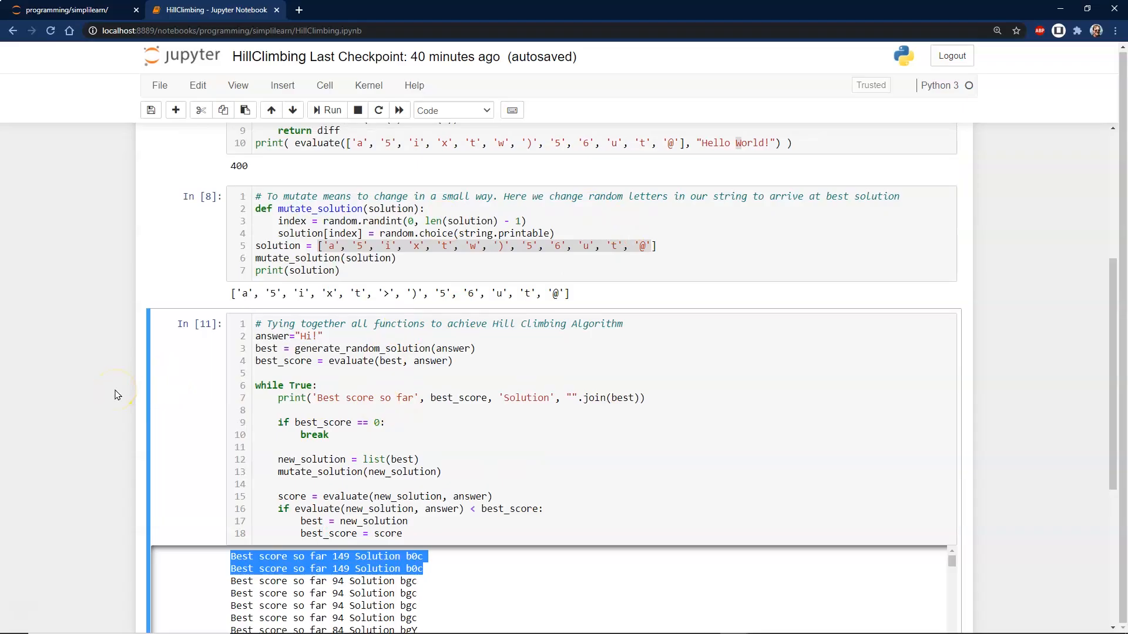